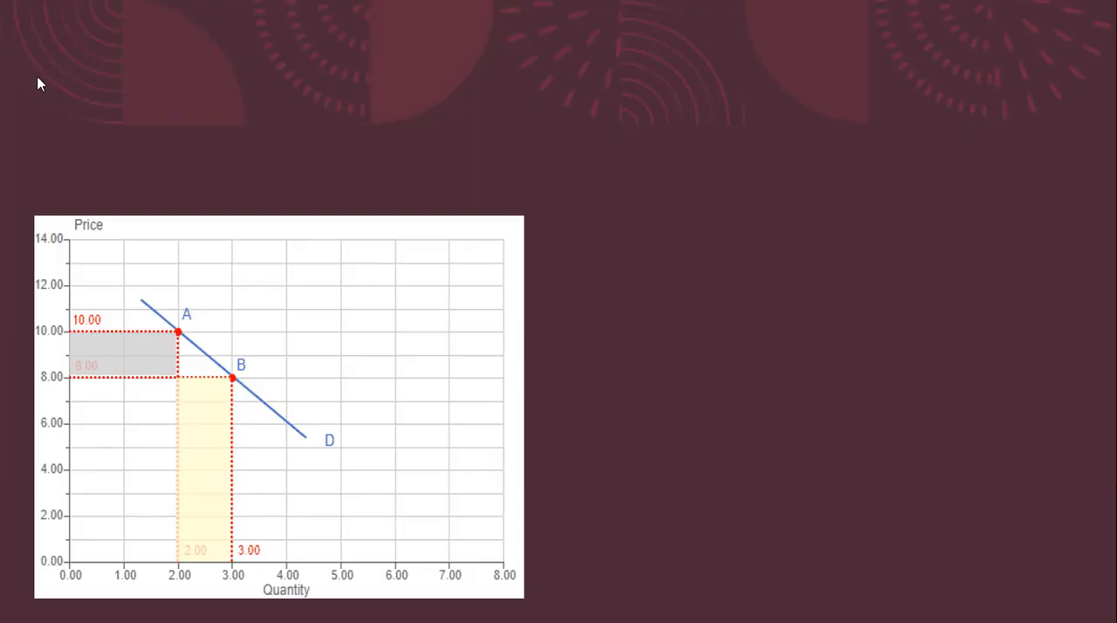
Reveal the marginal revenue definition and Point A's revenue $10 × 2 = $20.
{"action": "key", "text": "Right"}
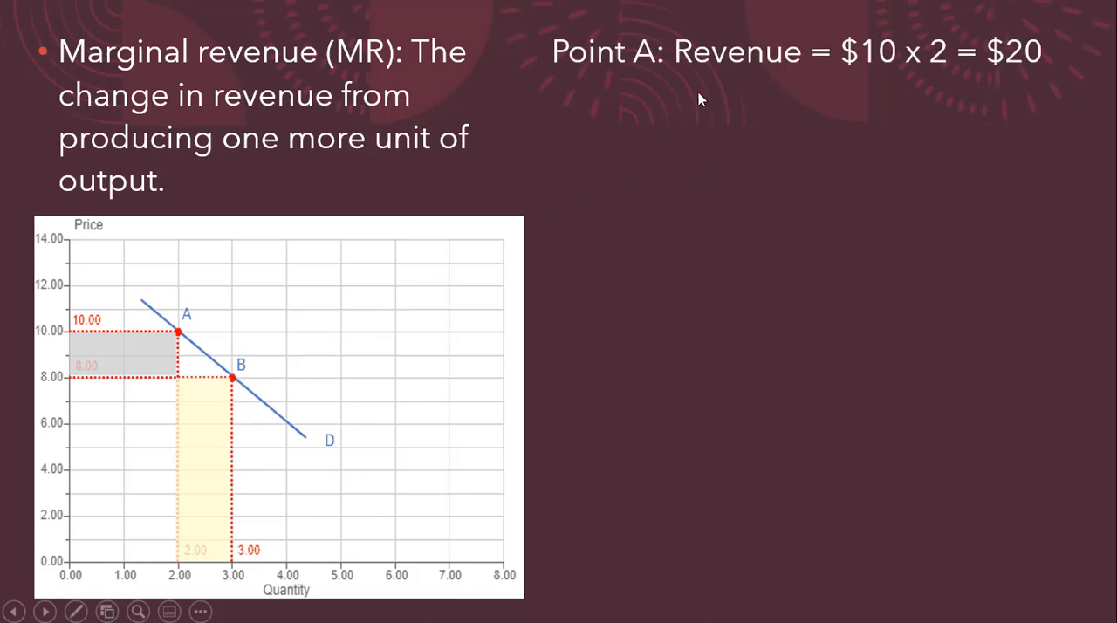
{"action": "mouse_move", "coordinate": [590, 244]}
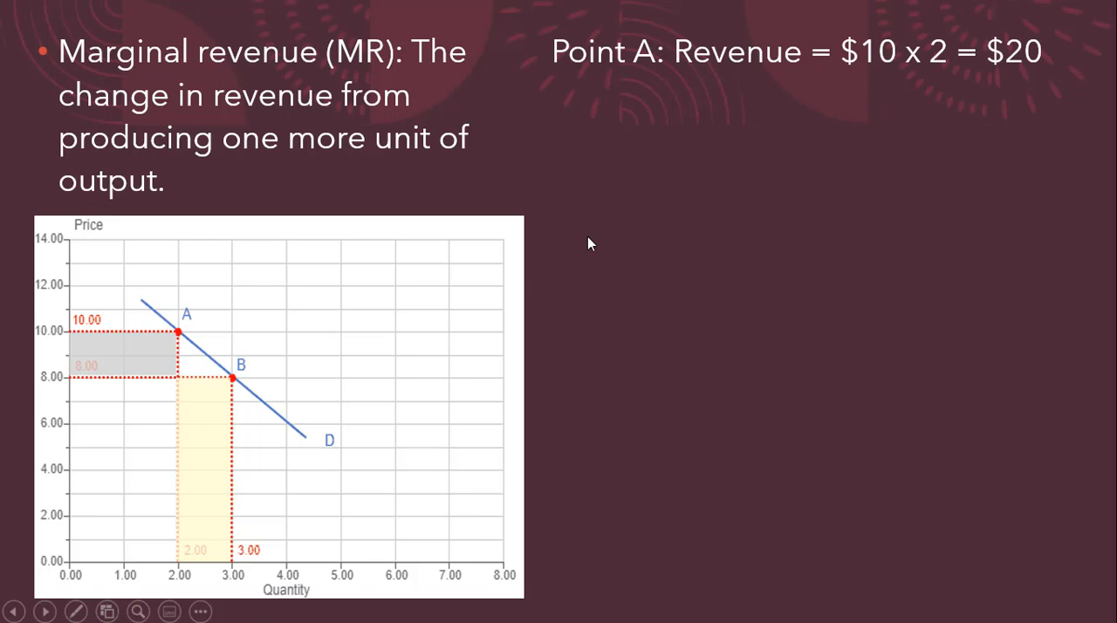
{"action": "mouse_move", "coordinate": [716, 215]}
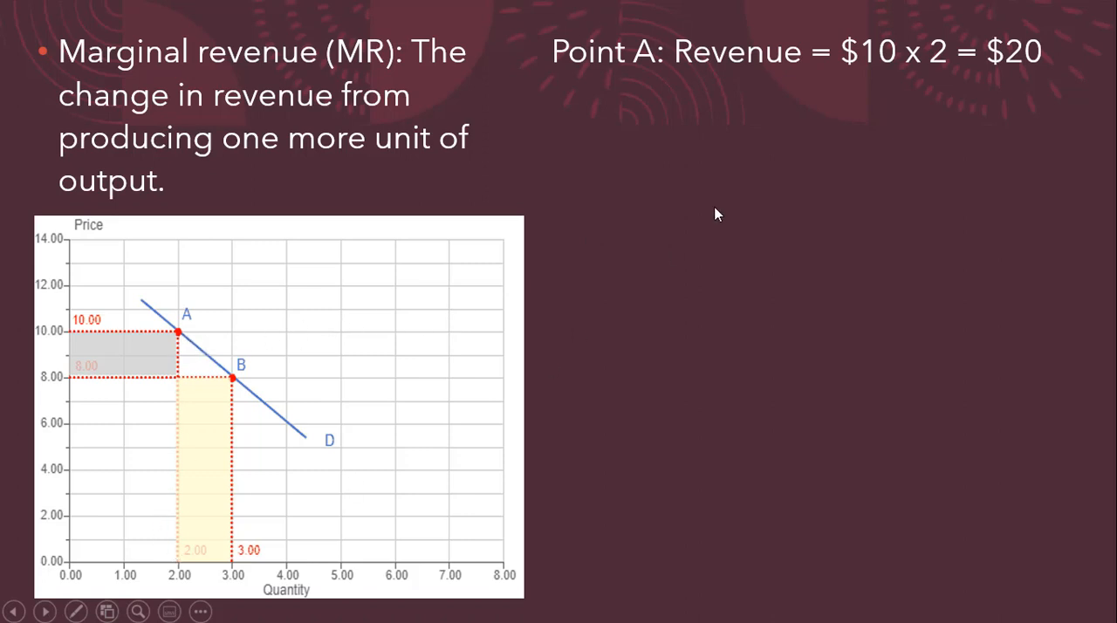
{"action": "mouse_move", "coordinate": [742, 151]}
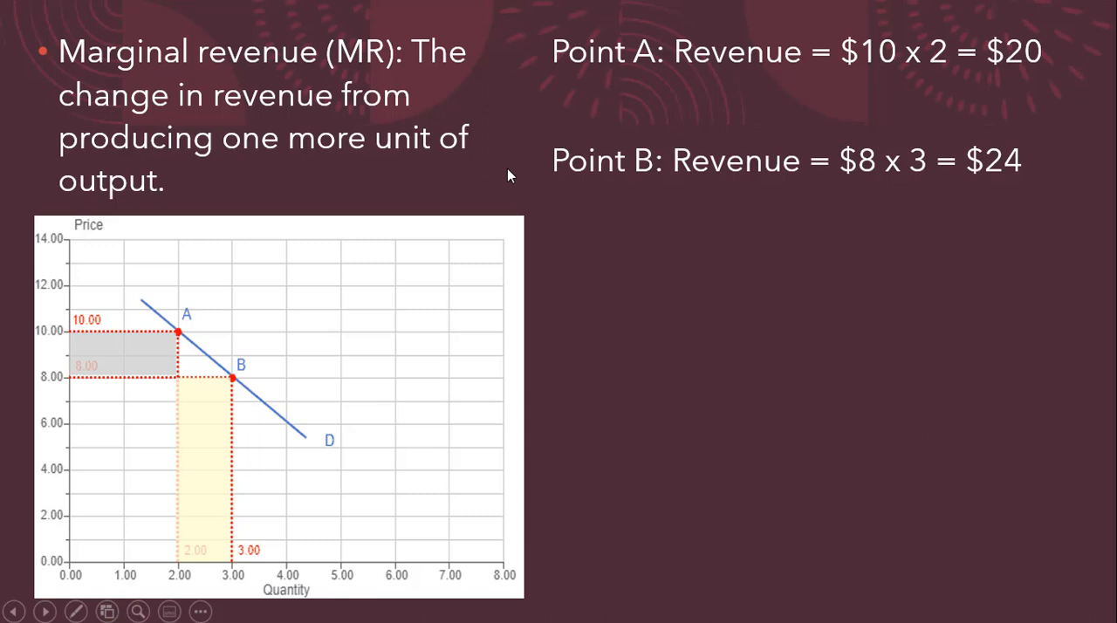
{"action": "mouse_move", "coordinate": [597, 208]}
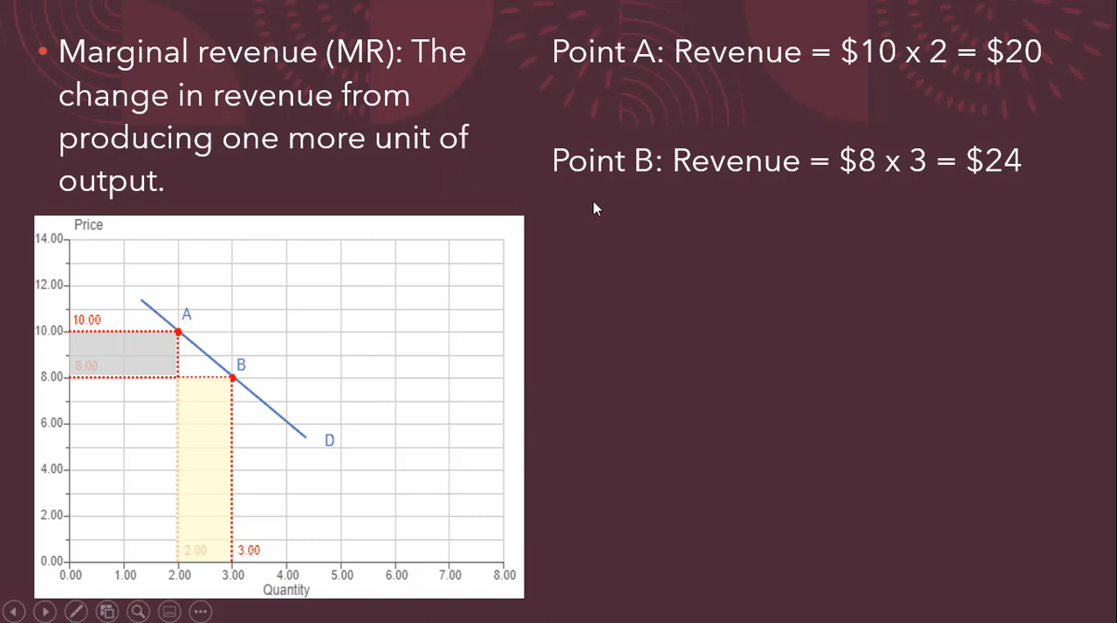
{"action": "mouse_move", "coordinate": [1047, 103]}
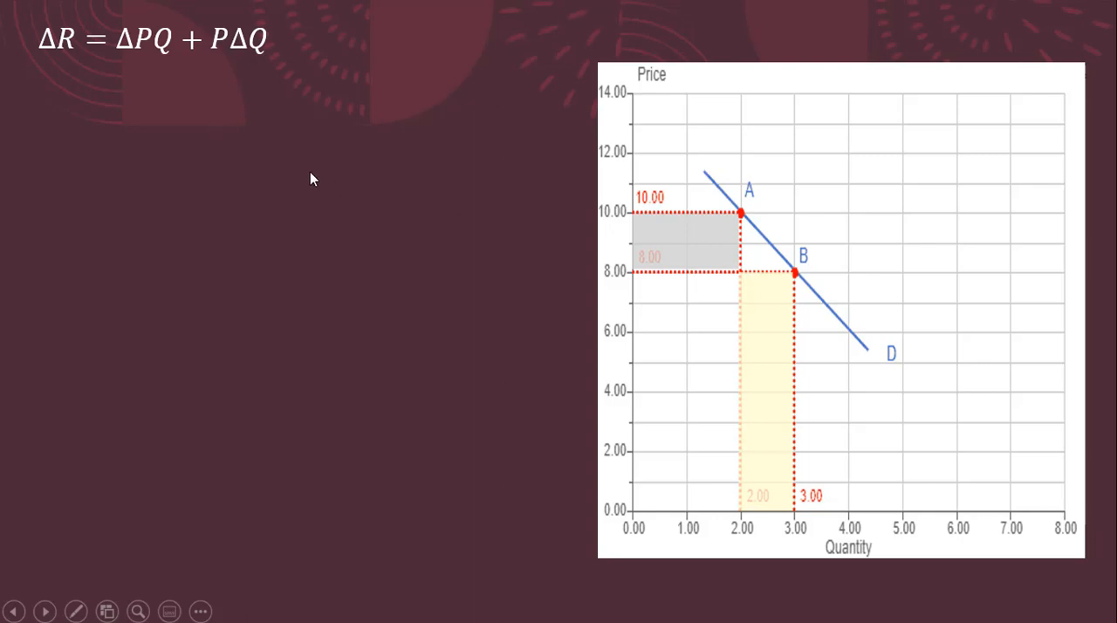
{"action": "mouse_move", "coordinate": [485, 187]}
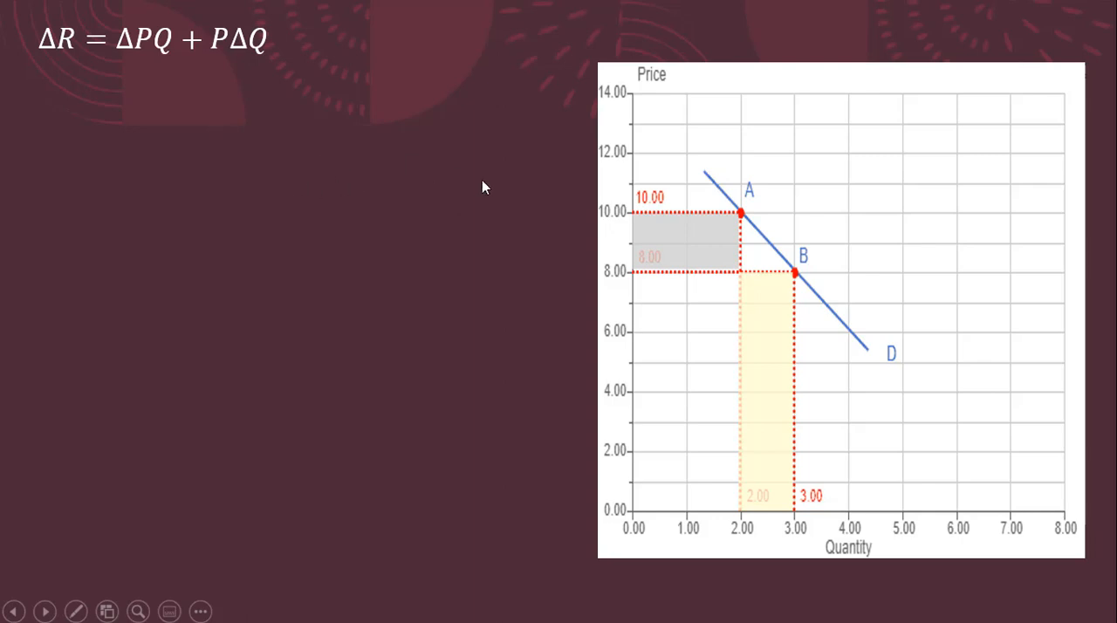
{"action": "mouse_move", "coordinate": [183, 70]}
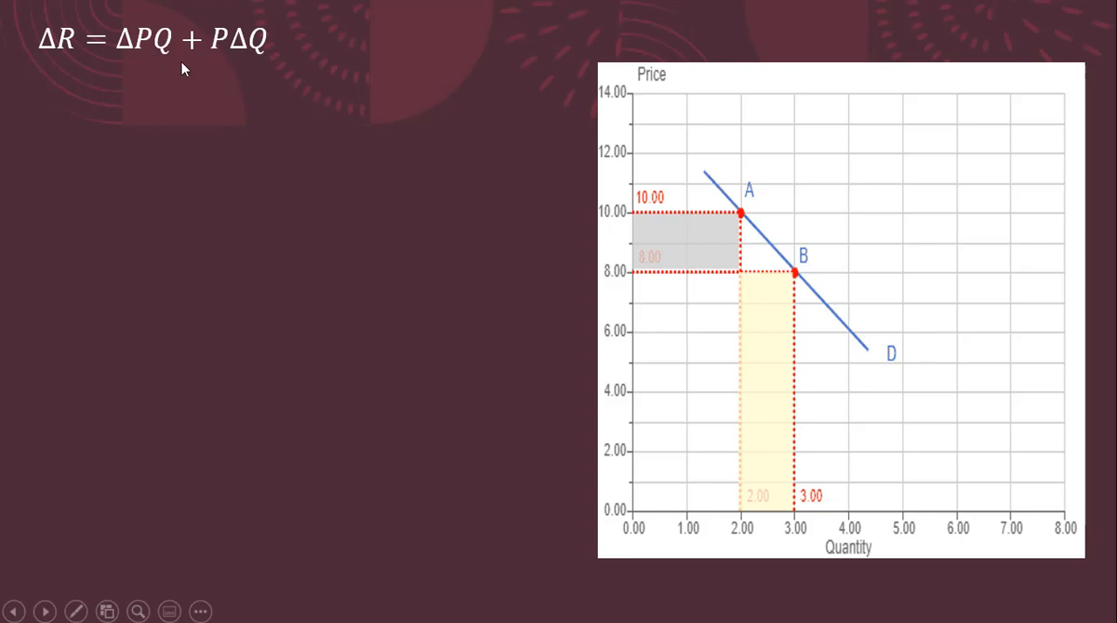
{"action": "mouse_move", "coordinate": [56, 62]}
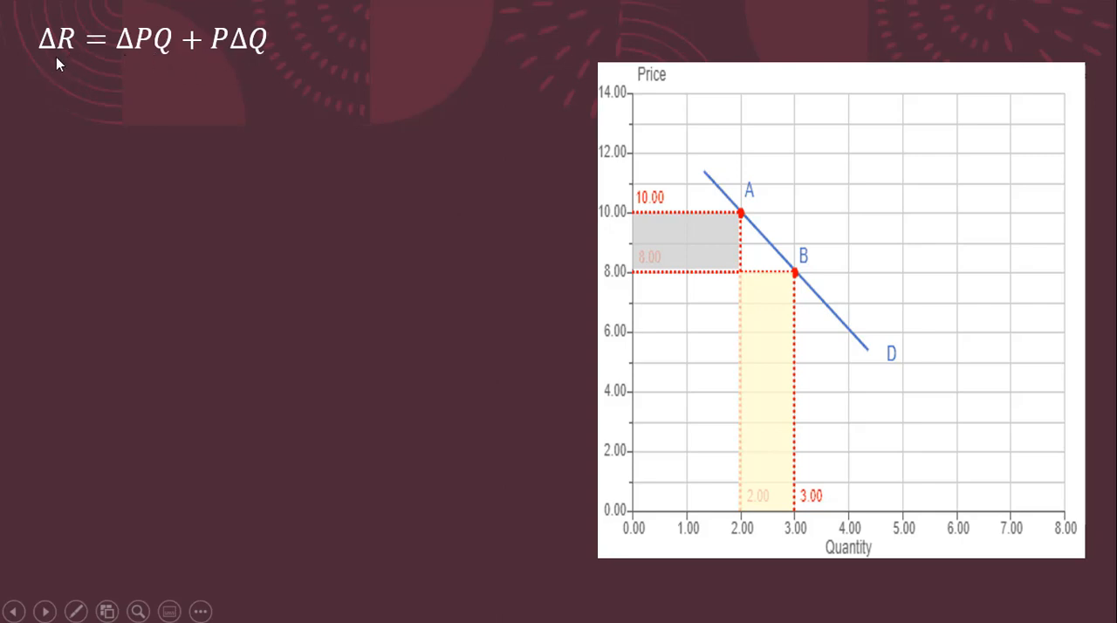
{"action": "mouse_move", "coordinate": [119, 76]}
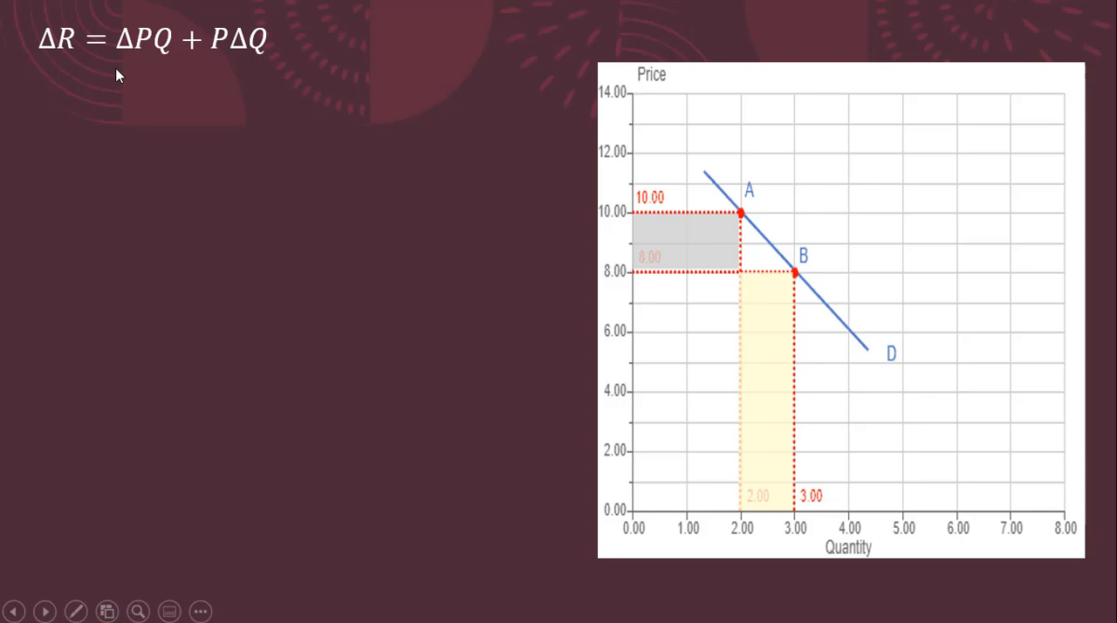
{"action": "mouse_move", "coordinate": [168, 85]}
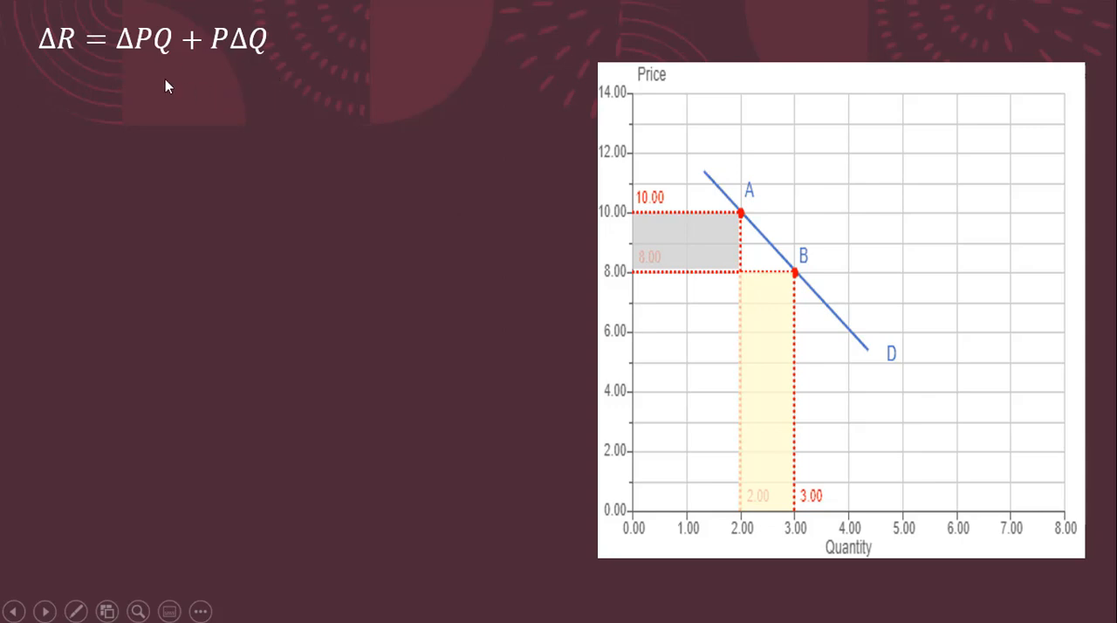
{"action": "mouse_move", "coordinate": [153, 64]}
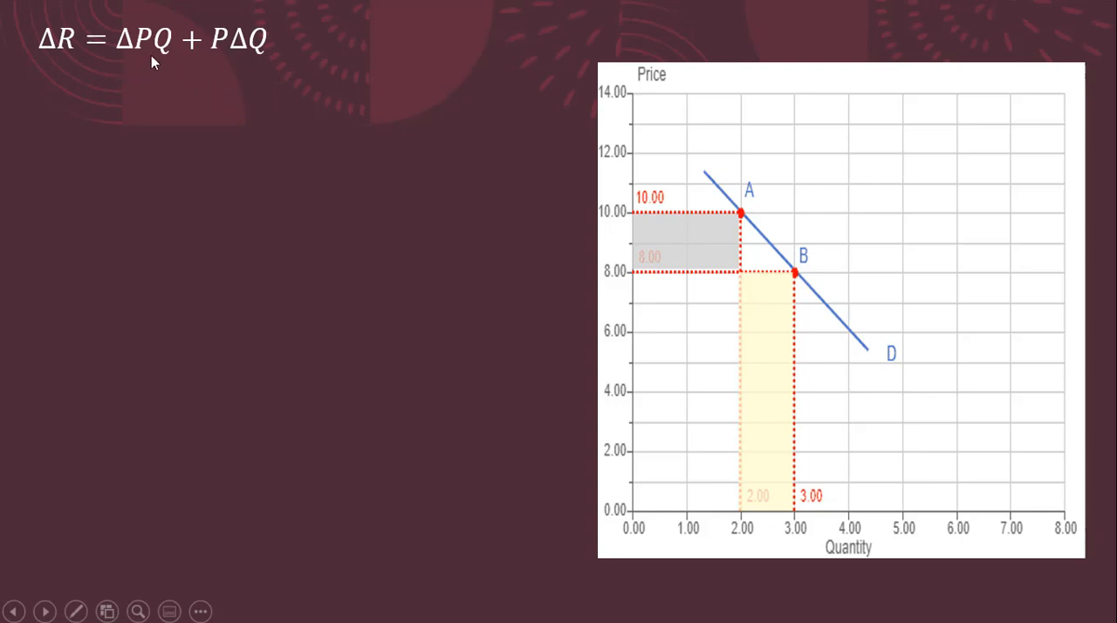
{"action": "mouse_move", "coordinate": [168, 66]}
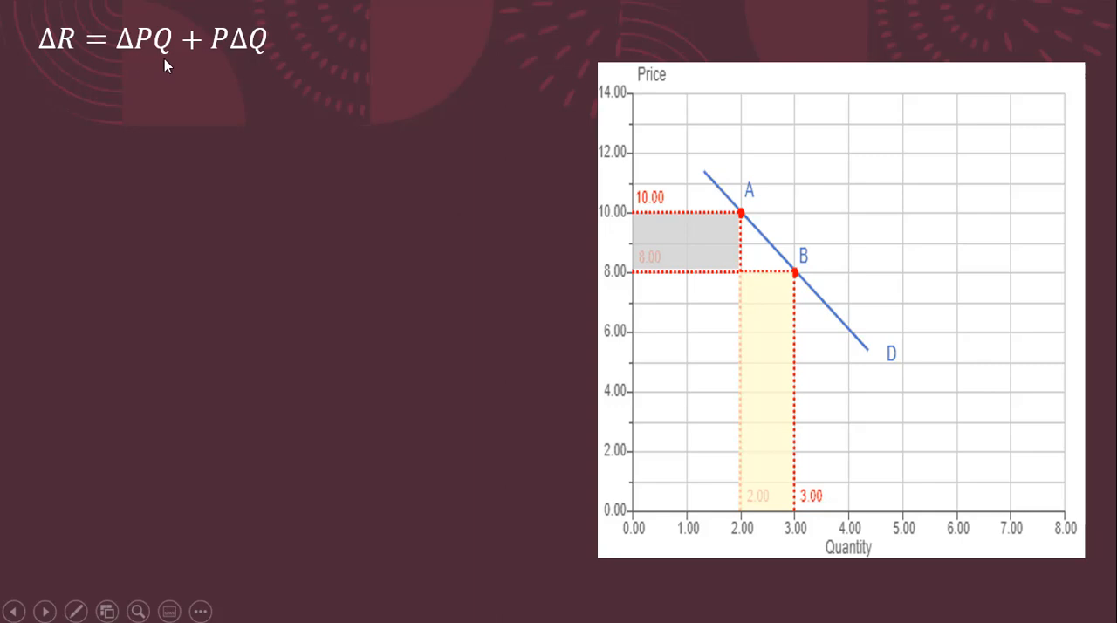
{"action": "mouse_move", "coordinate": [193, 70]}
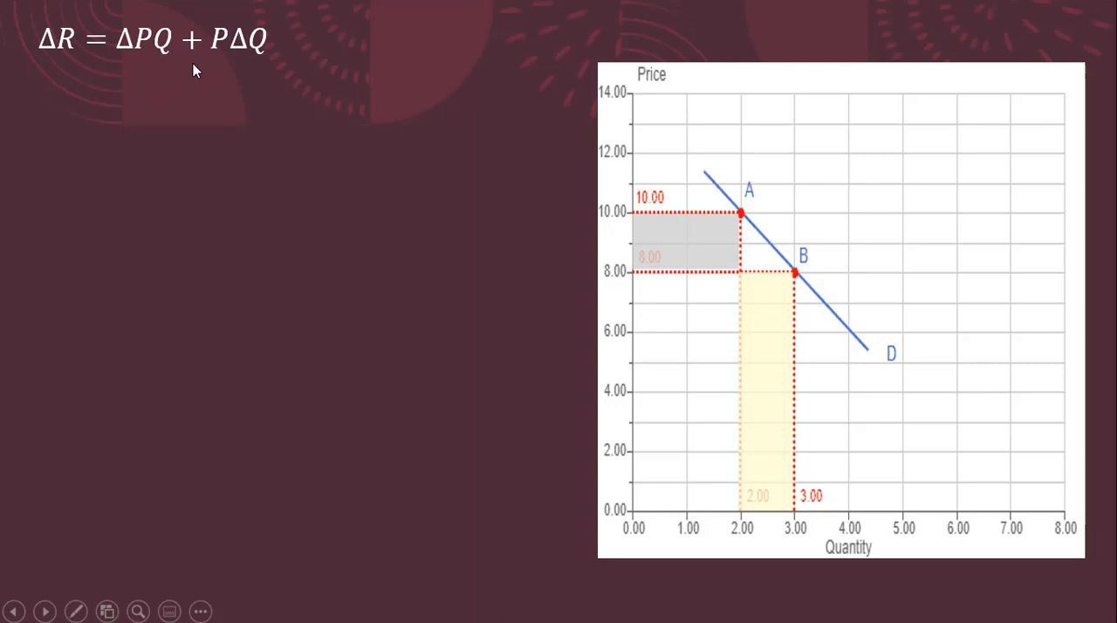
{"action": "mouse_move", "coordinate": [246, 63]}
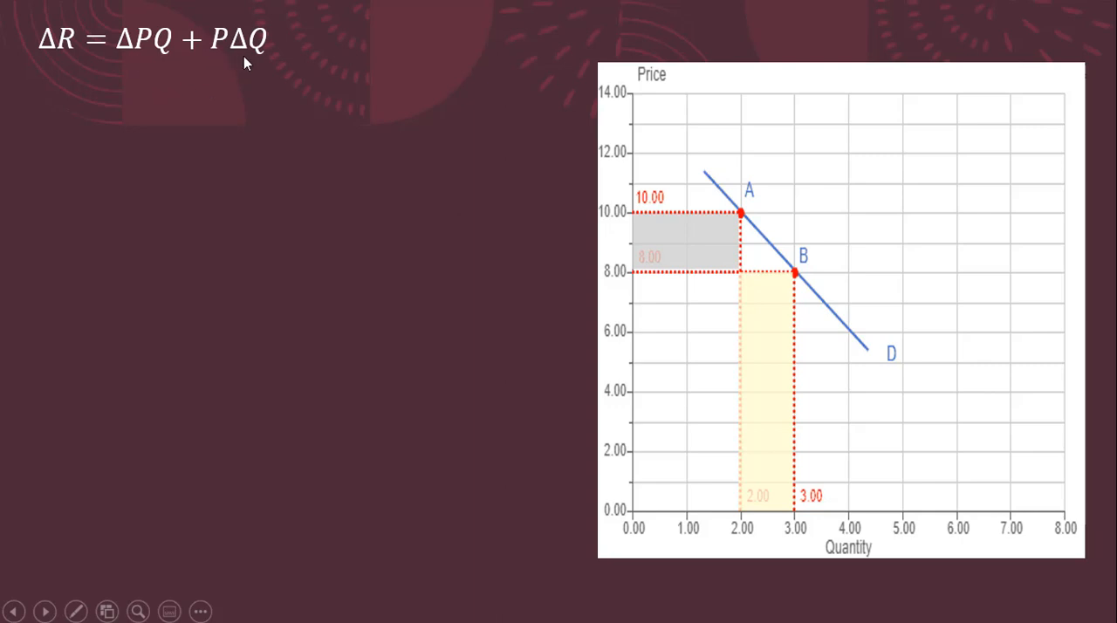
{"action": "mouse_move", "coordinate": [412, 167]}
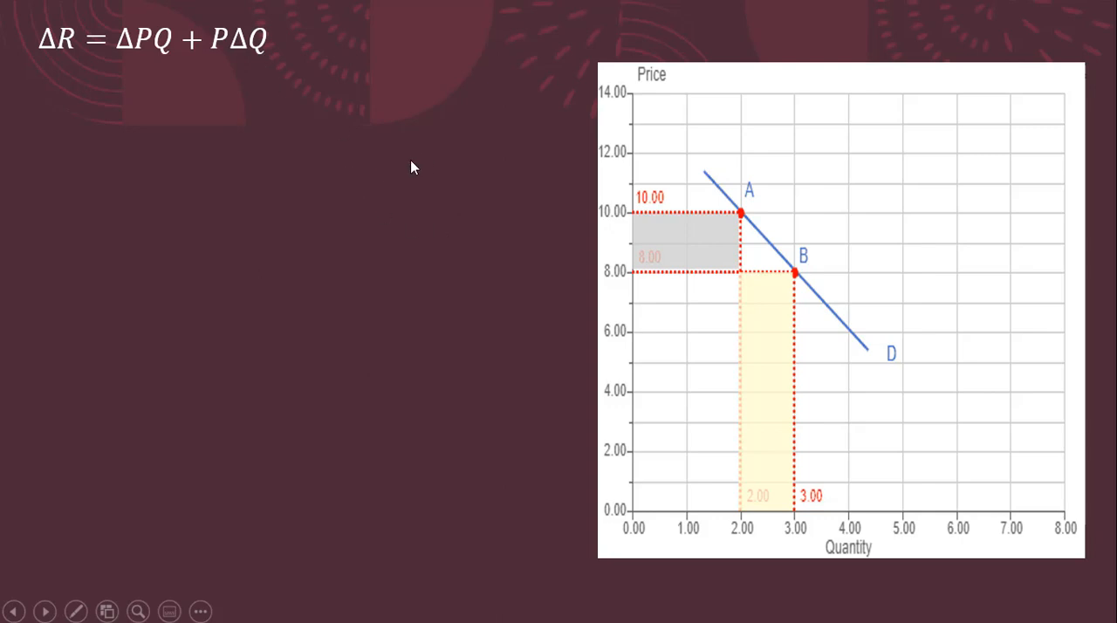
{"action": "mouse_move", "coordinate": [216, 59]}
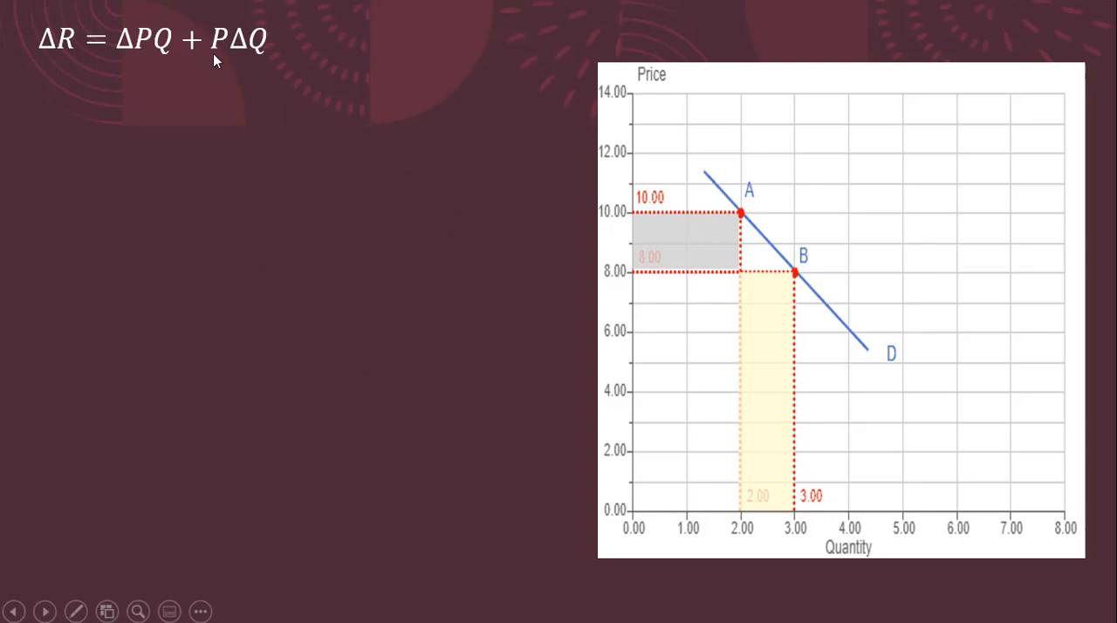
{"action": "mouse_move", "coordinate": [171, 102]}
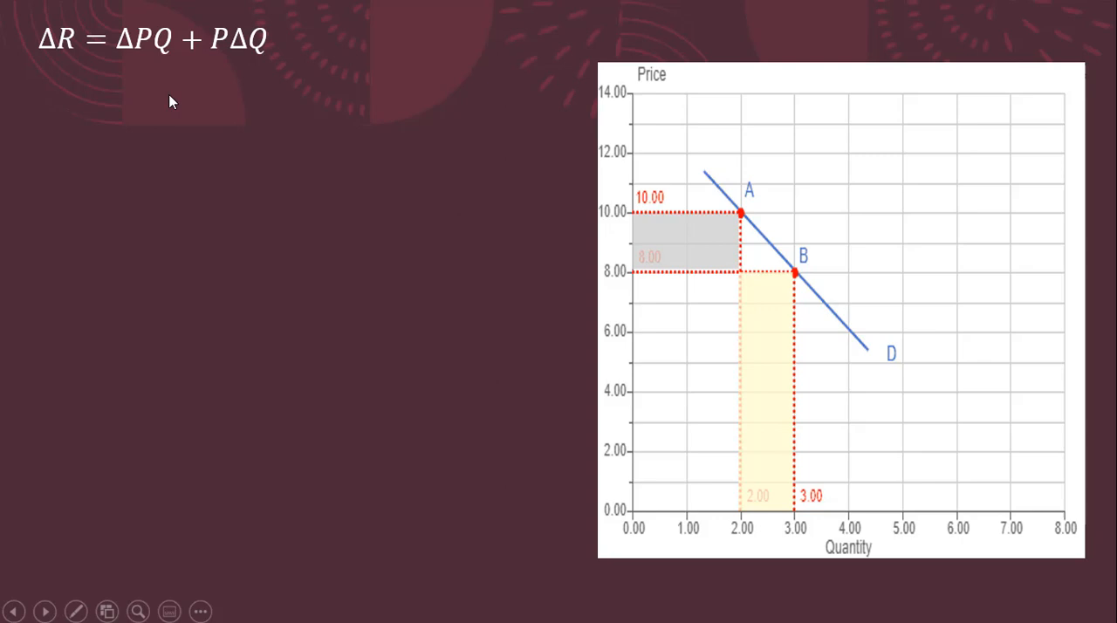
{"action": "mouse_move", "coordinate": [480, 217]}
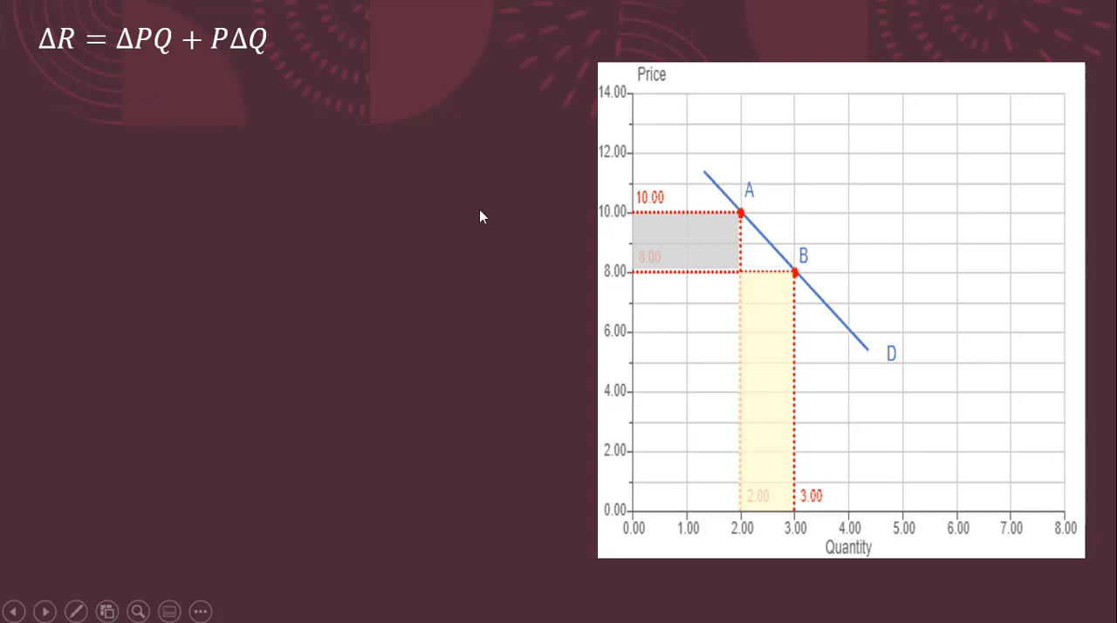
{"action": "mouse_move", "coordinate": [729, 276]}
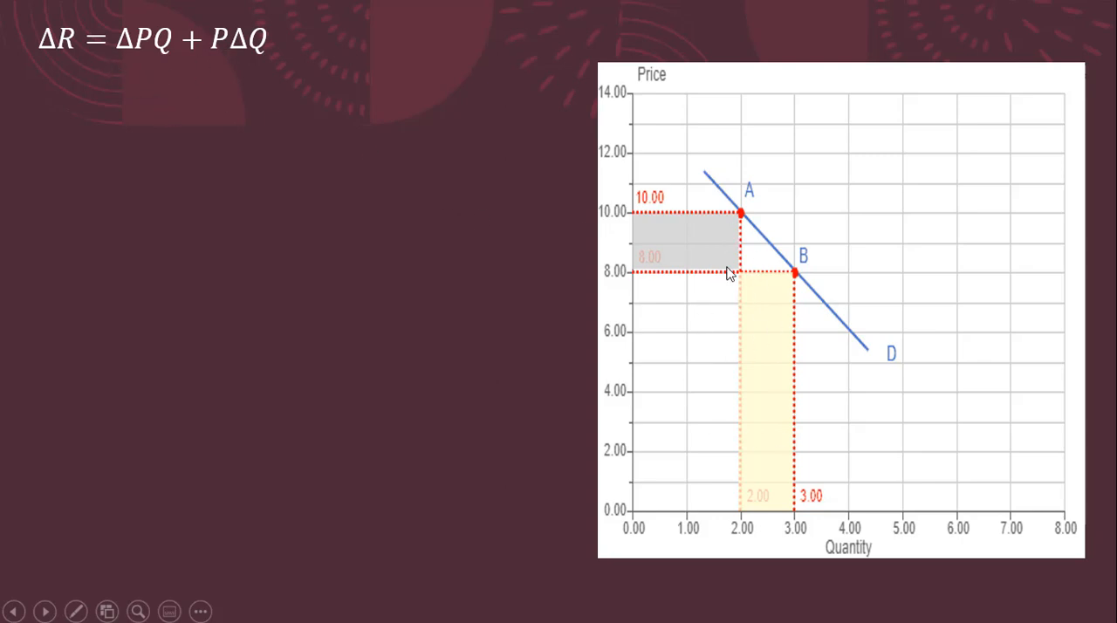
{"action": "mouse_move", "coordinate": [153, 89]}
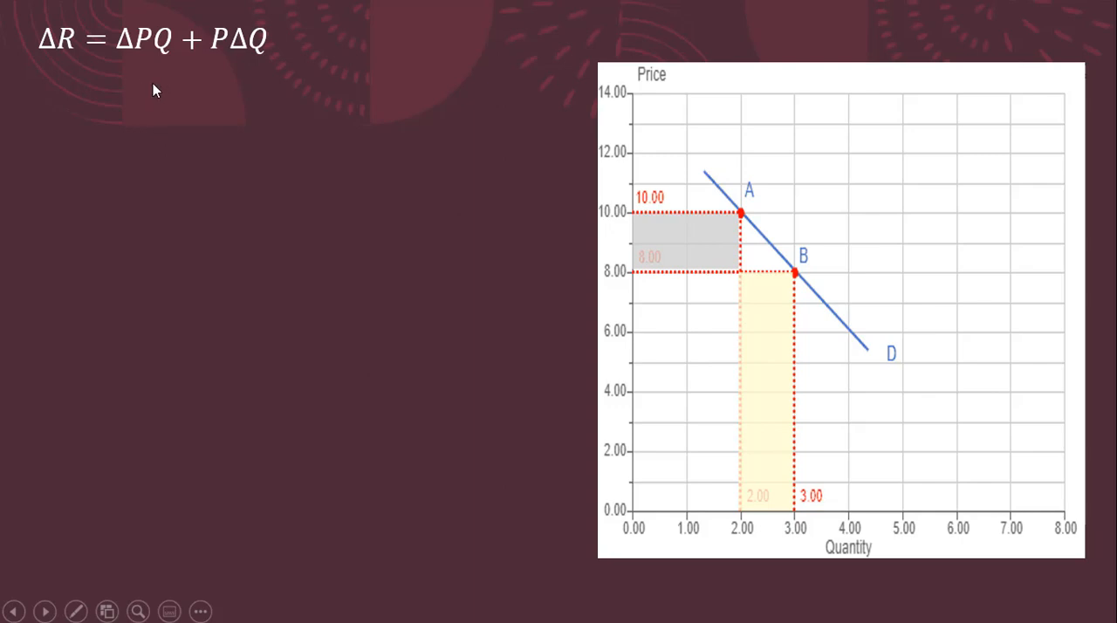
Add the worked example line ΔR = (−2)2 + 8(1) = 4 beneath the revenue-change formula.
{"action": "type", "text": "ΔR = (−2)2 + 8(1) = 4"}
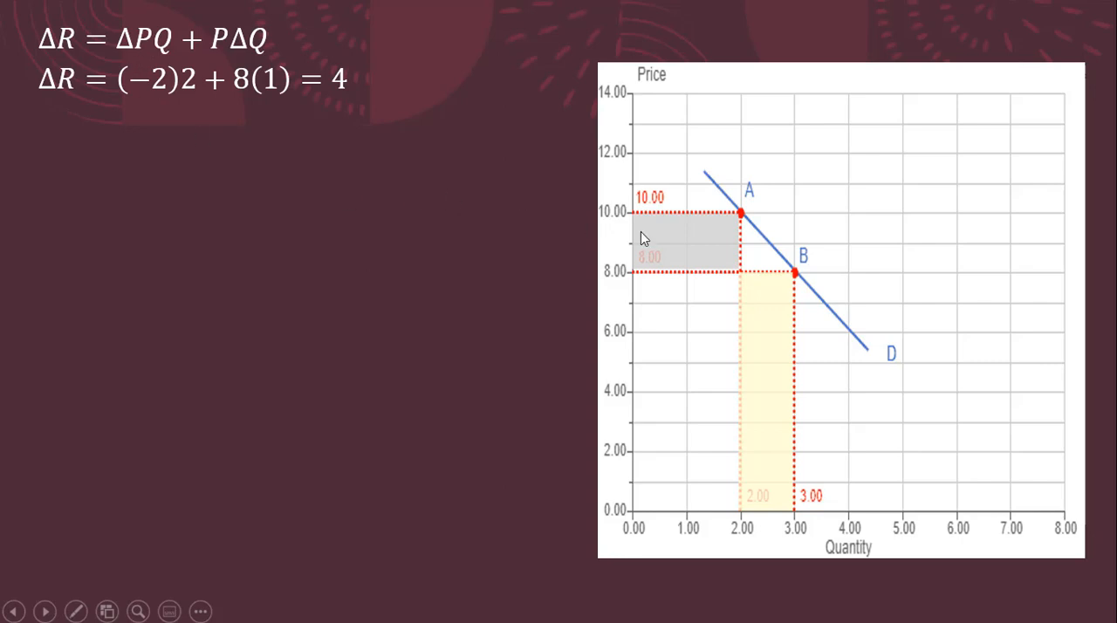
{"action": "mouse_move", "coordinate": [642, 280]}
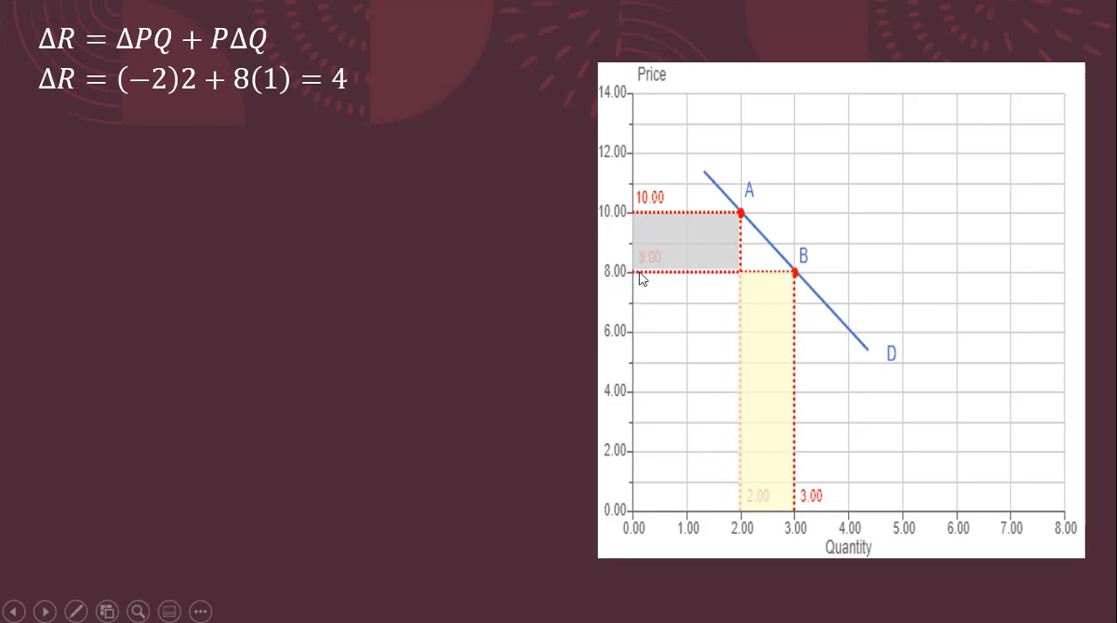
{"action": "mouse_move", "coordinate": [635, 233]}
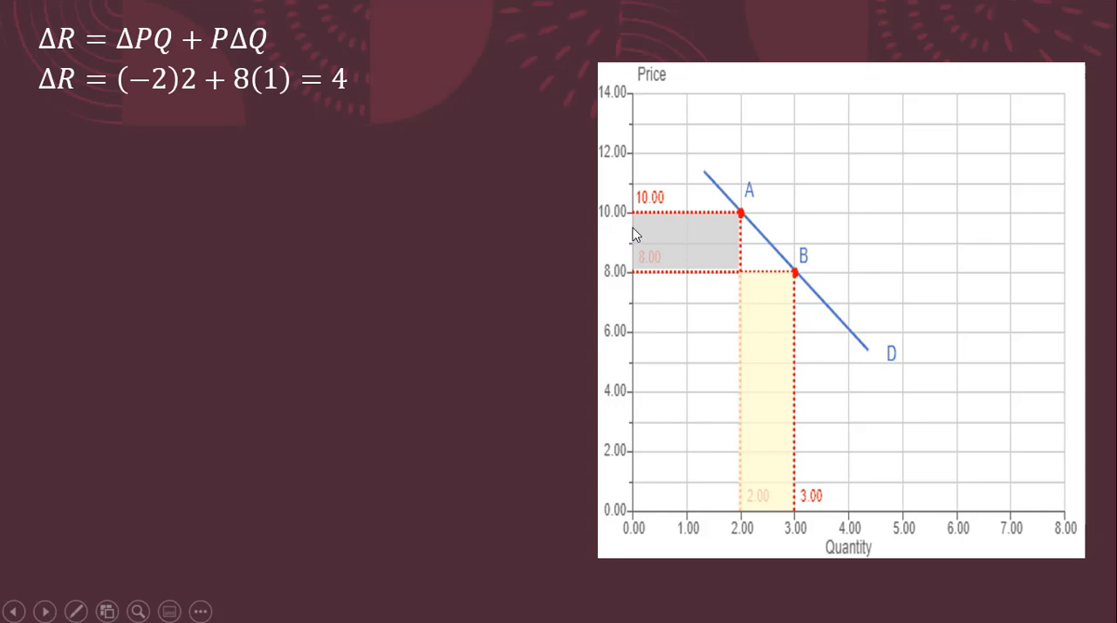
{"action": "mouse_move", "coordinate": [150, 96]}
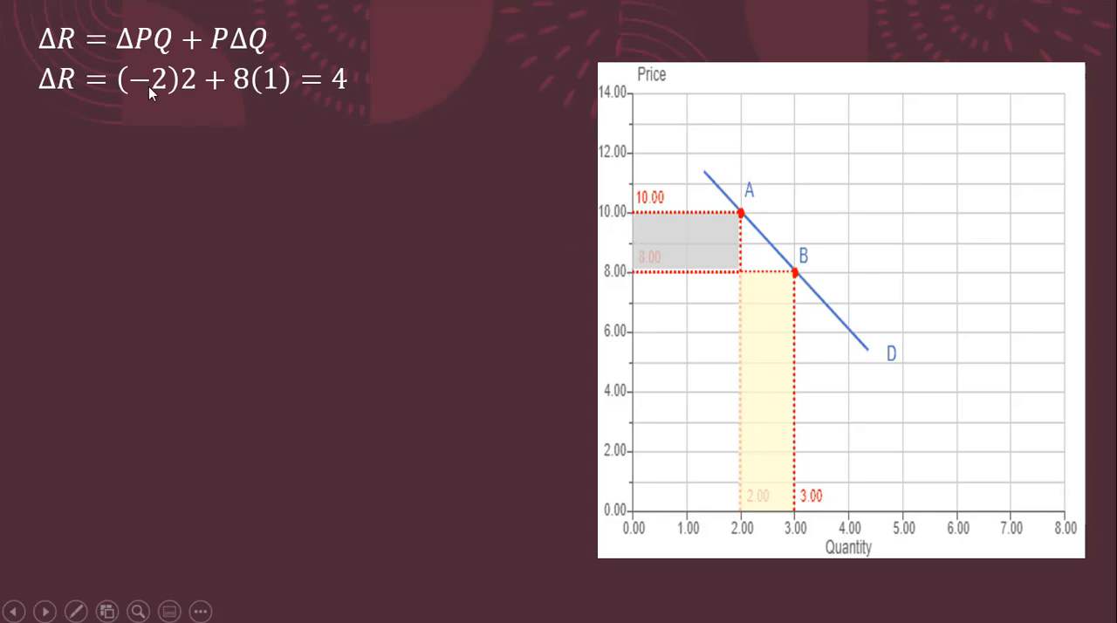
{"action": "mouse_move", "coordinate": [171, 55]}
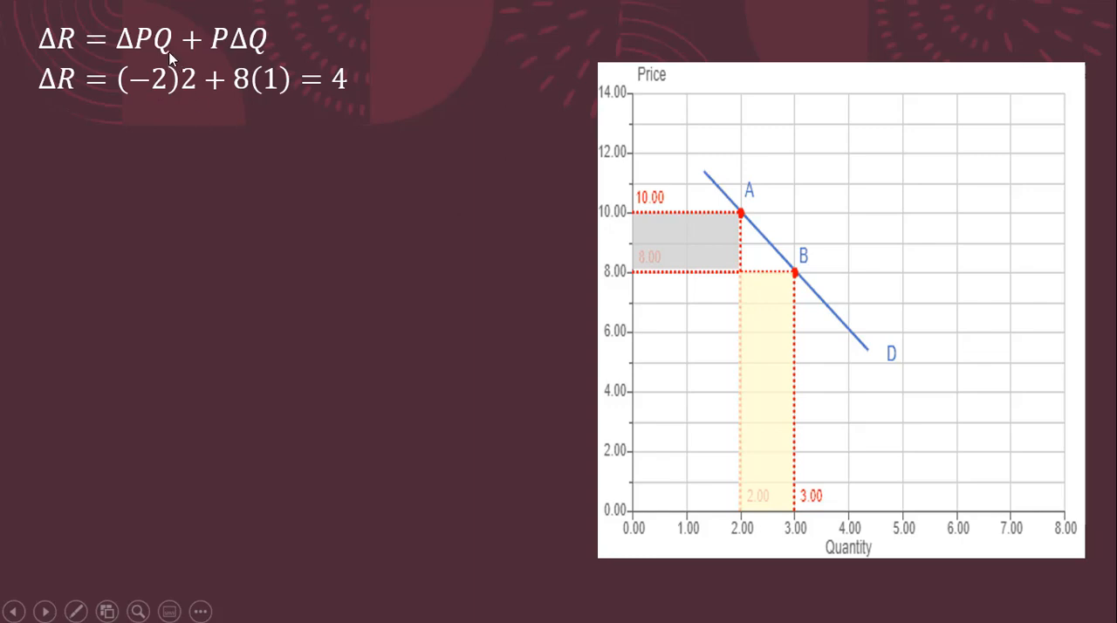
{"action": "mouse_move", "coordinate": [475, 353]}
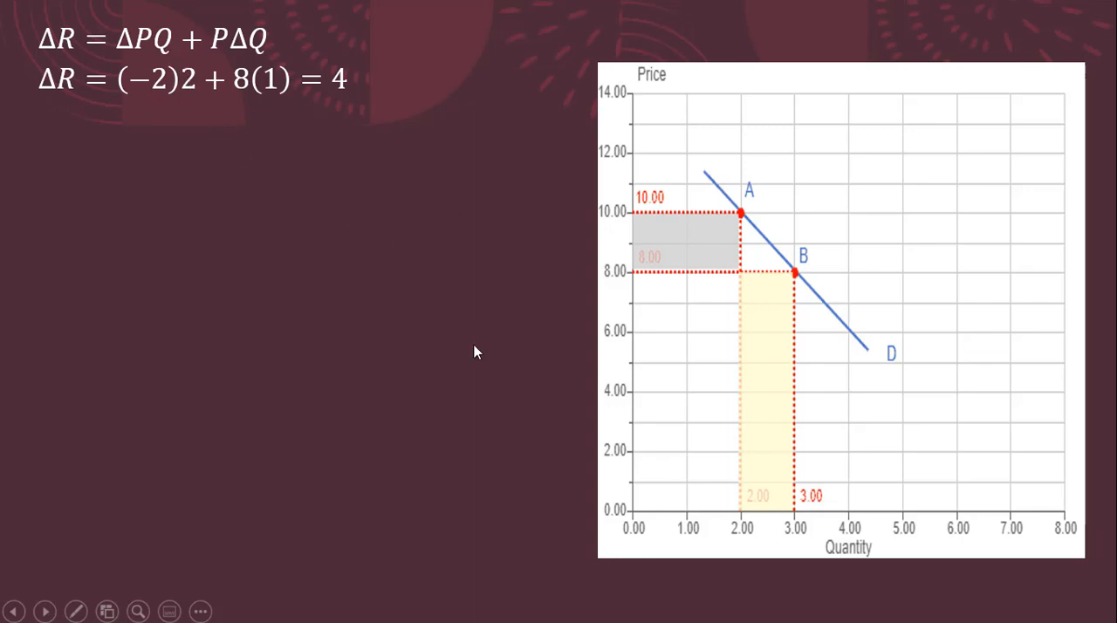
{"action": "mouse_move", "coordinate": [684, 262]}
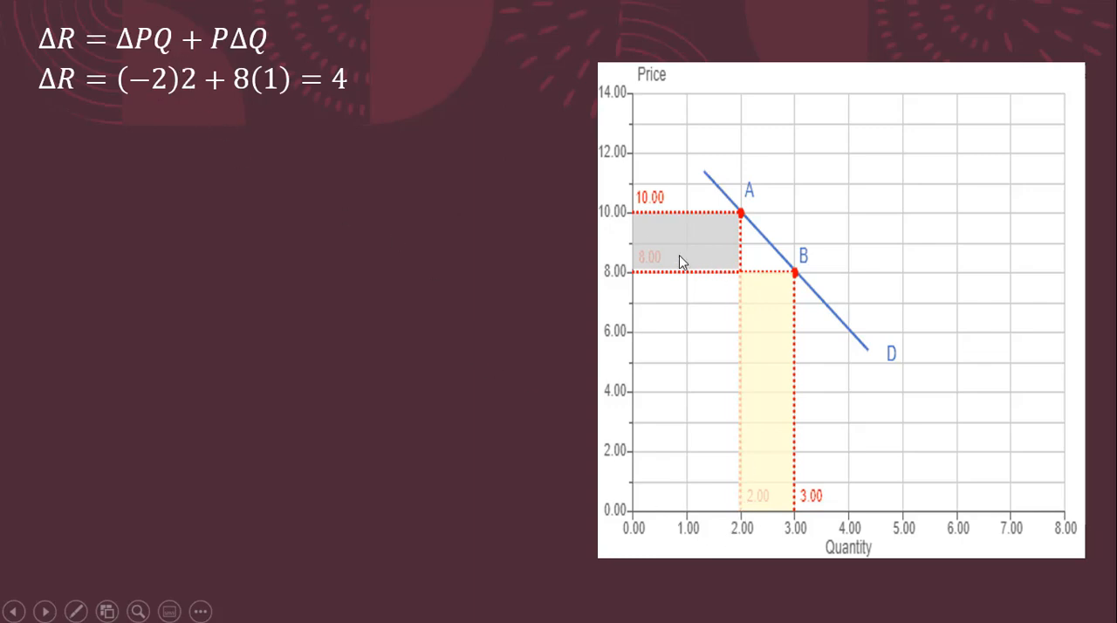
{"action": "mouse_move", "coordinate": [185, 68]}
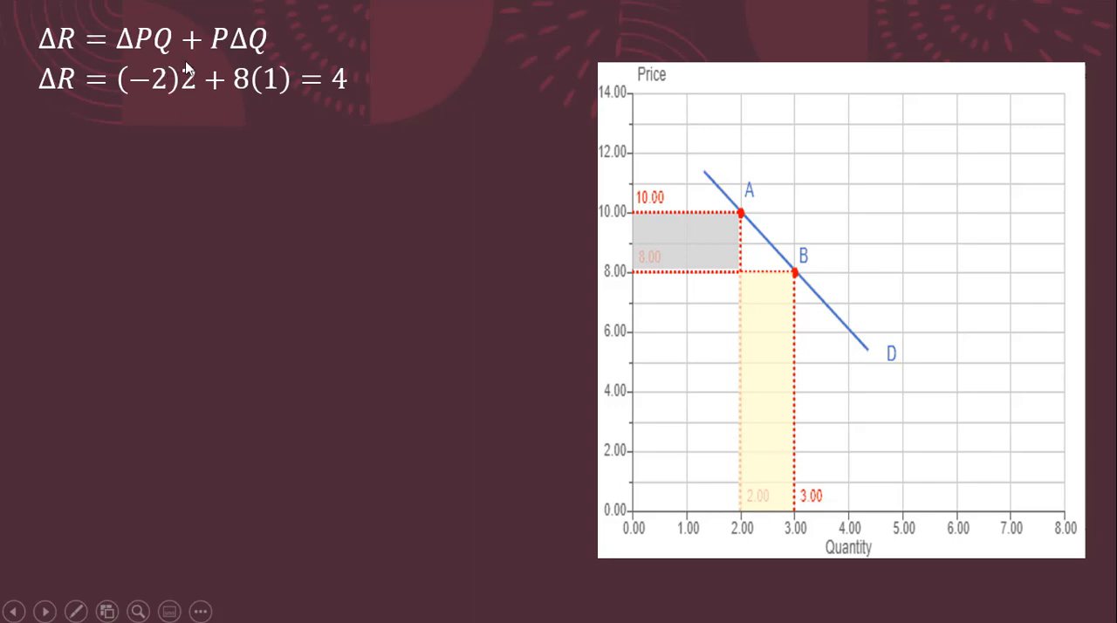
{"action": "mouse_move", "coordinate": [661, 272]}
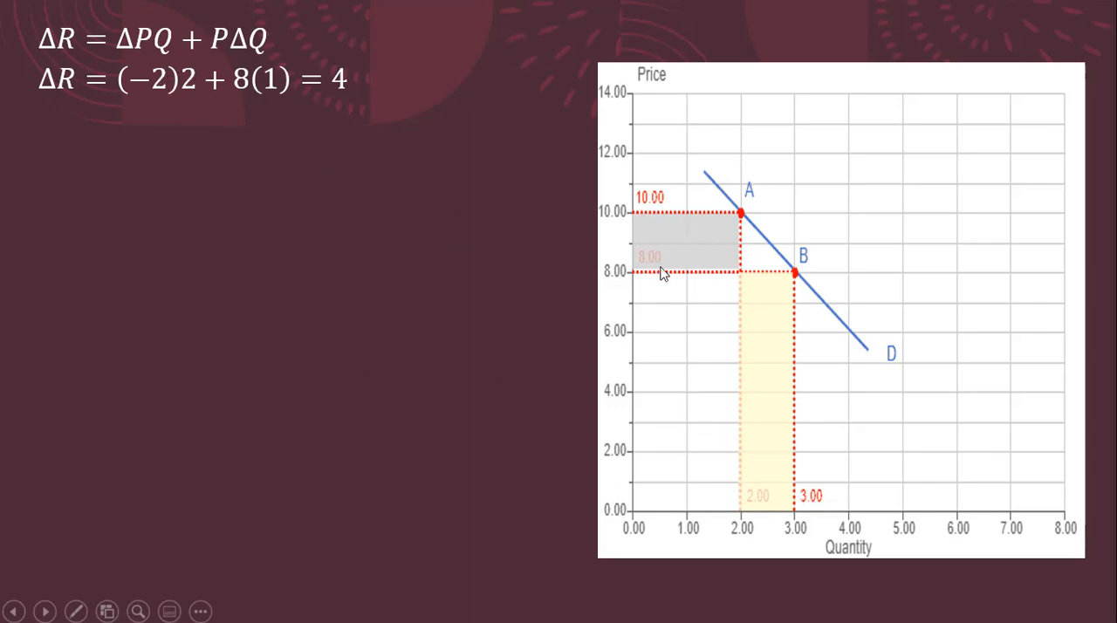
{"action": "mouse_move", "coordinate": [216, 171]}
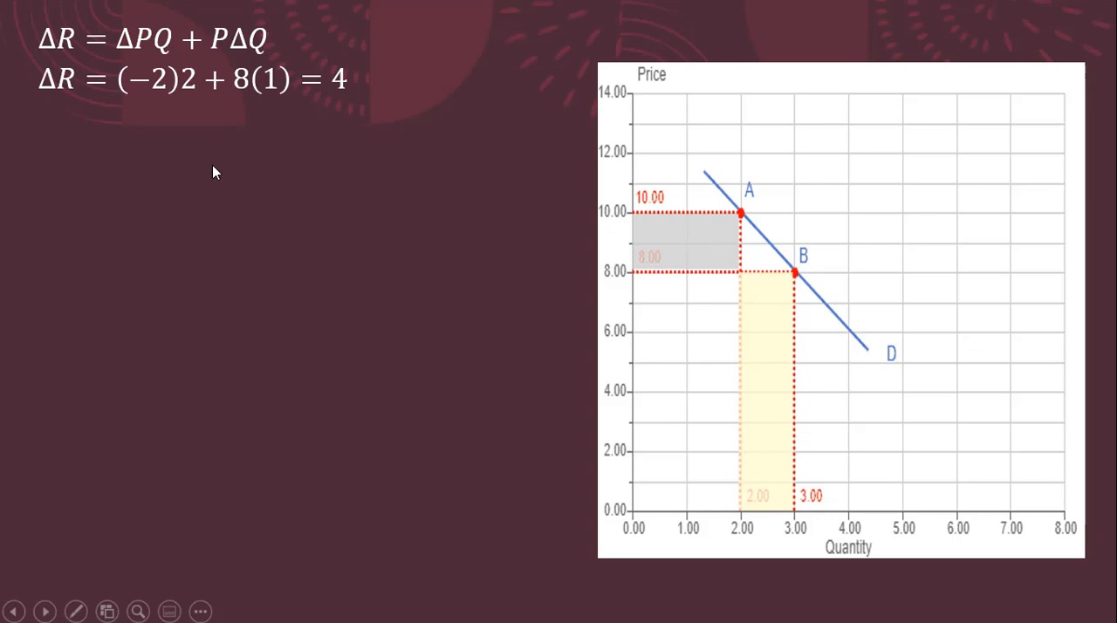
{"action": "mouse_move", "coordinate": [257, 122]}
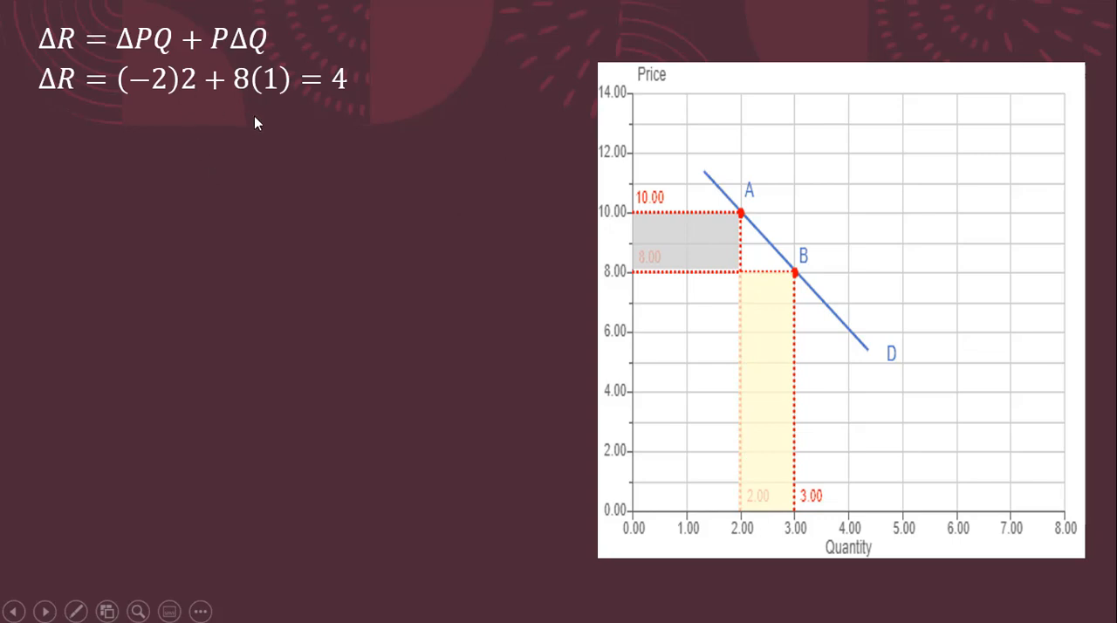
{"action": "mouse_move", "coordinate": [203, 167]}
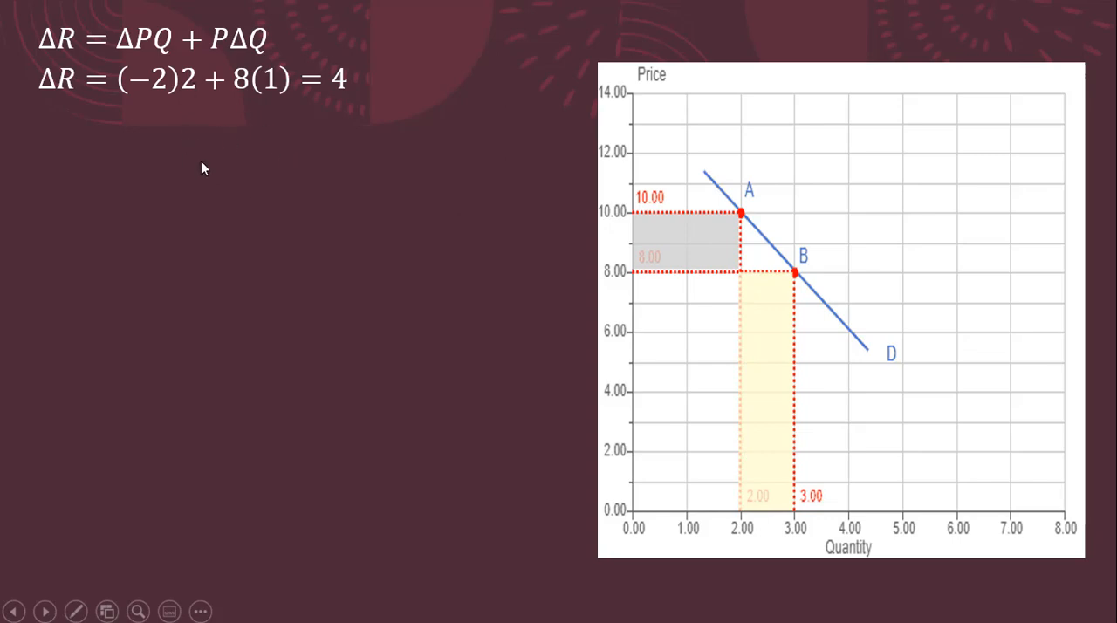
{"action": "mouse_move", "coordinate": [211, 157]}
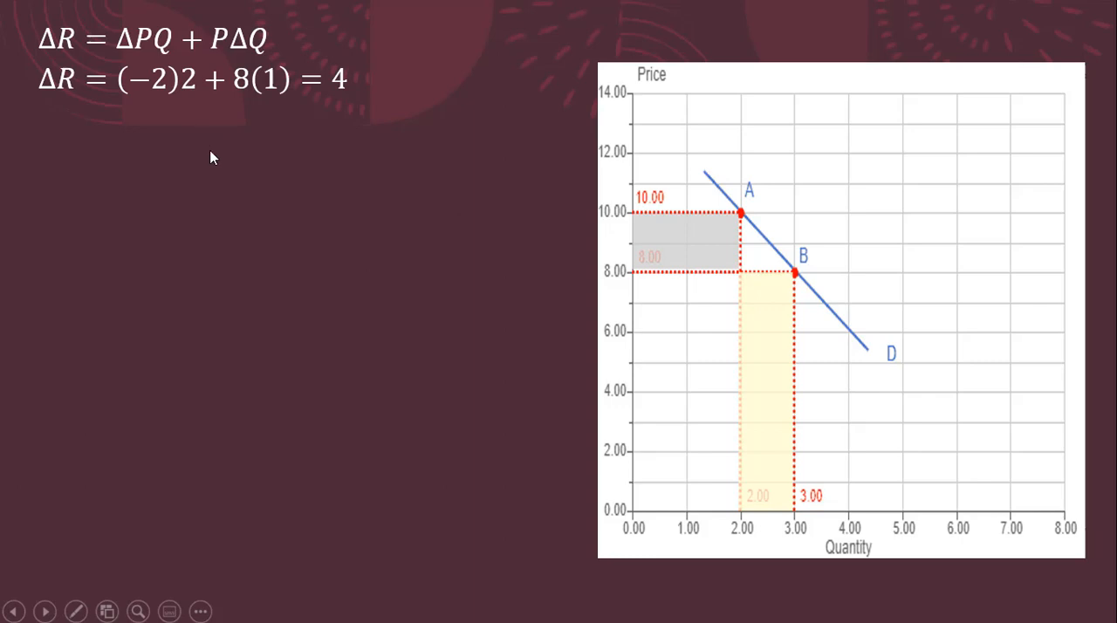
{"action": "mouse_move", "coordinate": [126, 108]}
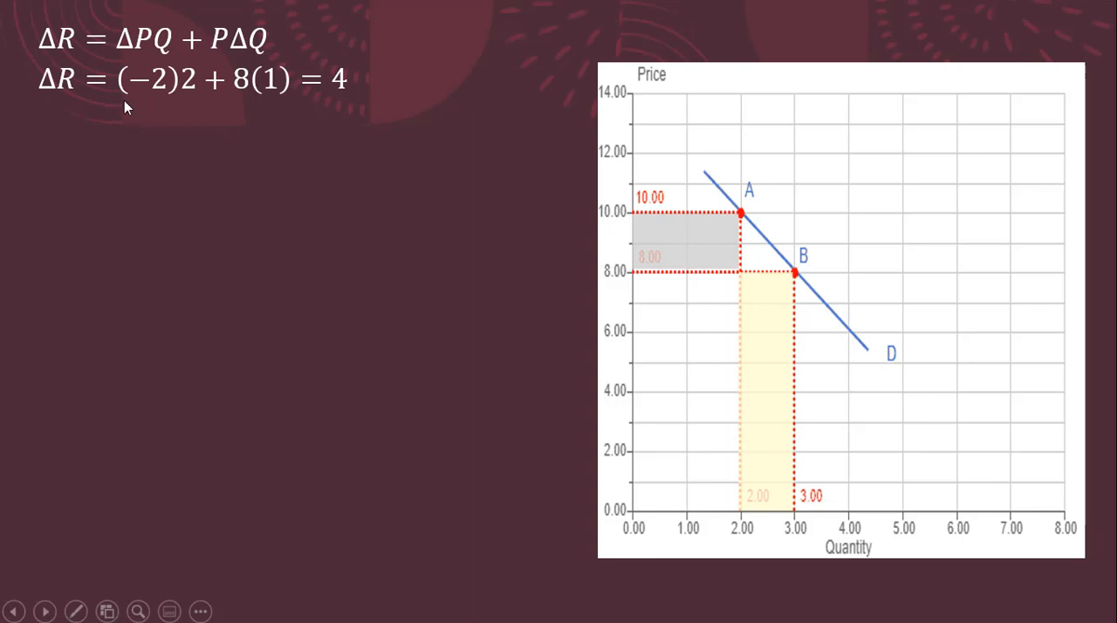
{"action": "mouse_move", "coordinate": [171, 99]}
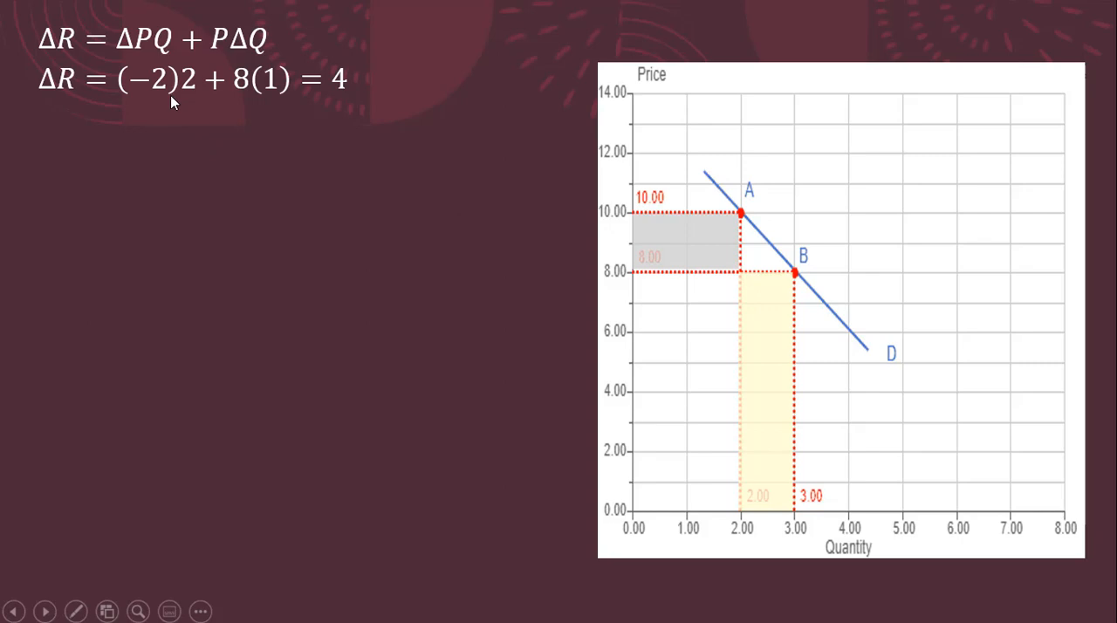
{"action": "mouse_move", "coordinate": [714, 426]}
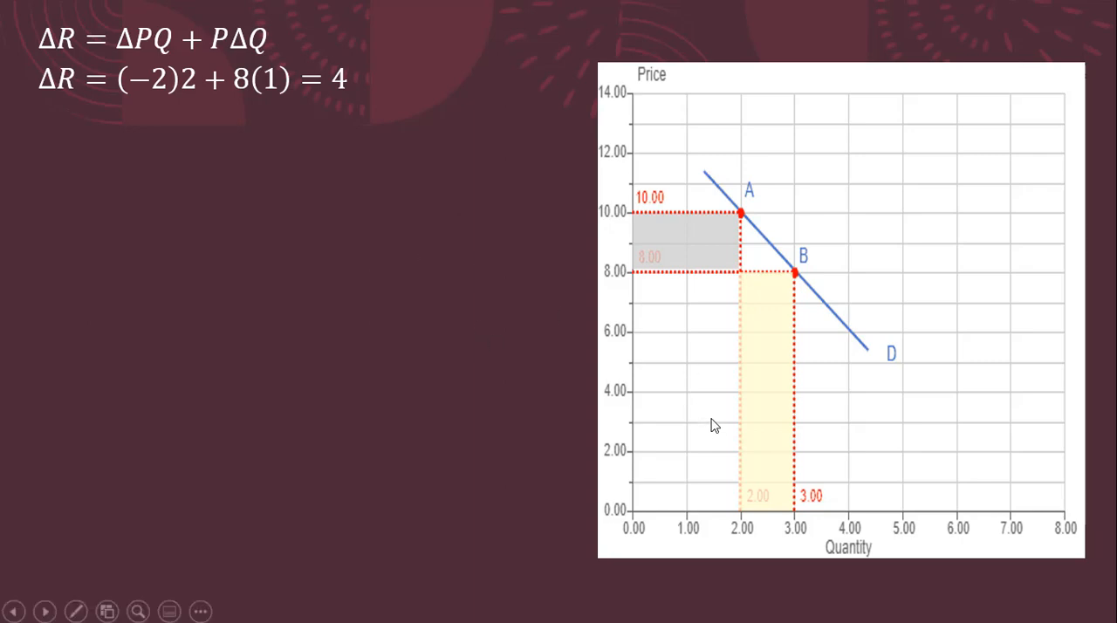
{"action": "mouse_move", "coordinate": [784, 515]}
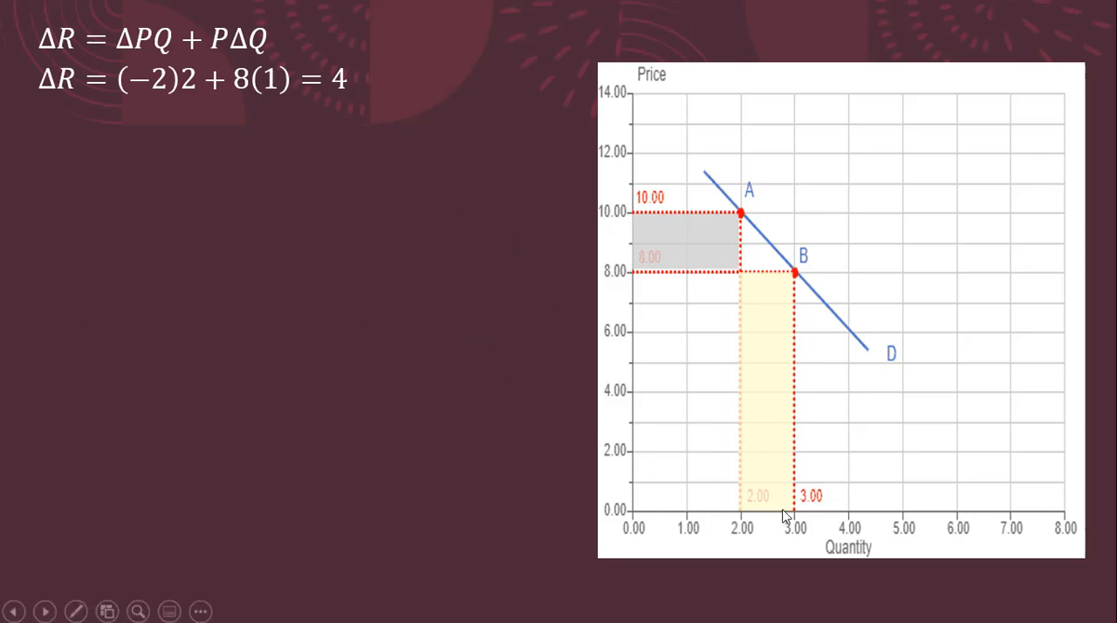
{"action": "mouse_move", "coordinate": [597, 443]}
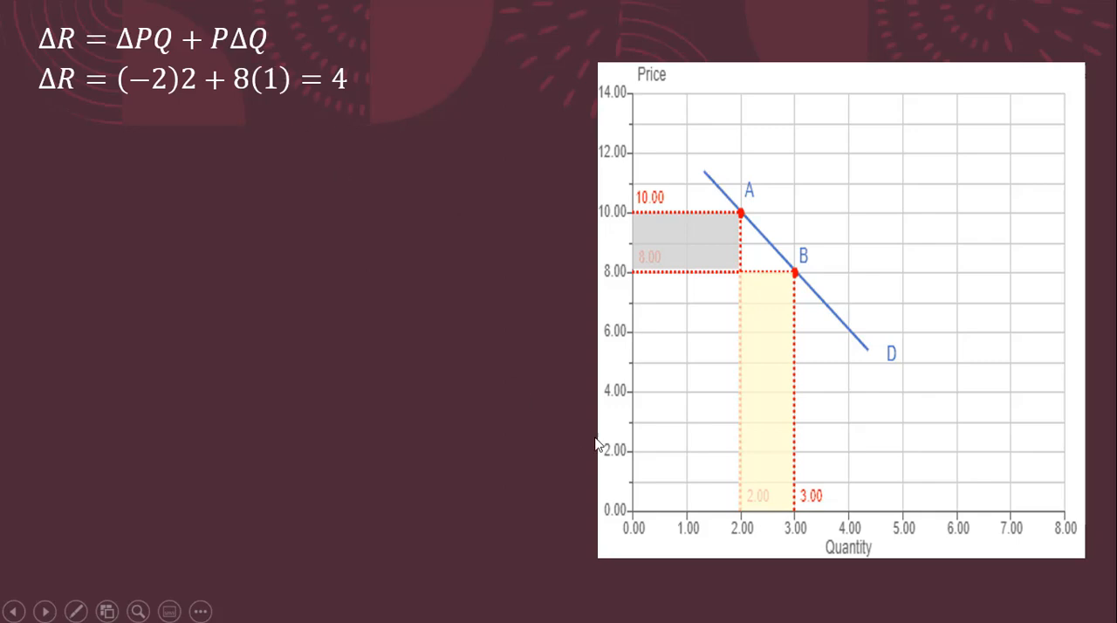
{"action": "mouse_move", "coordinate": [543, 345]}
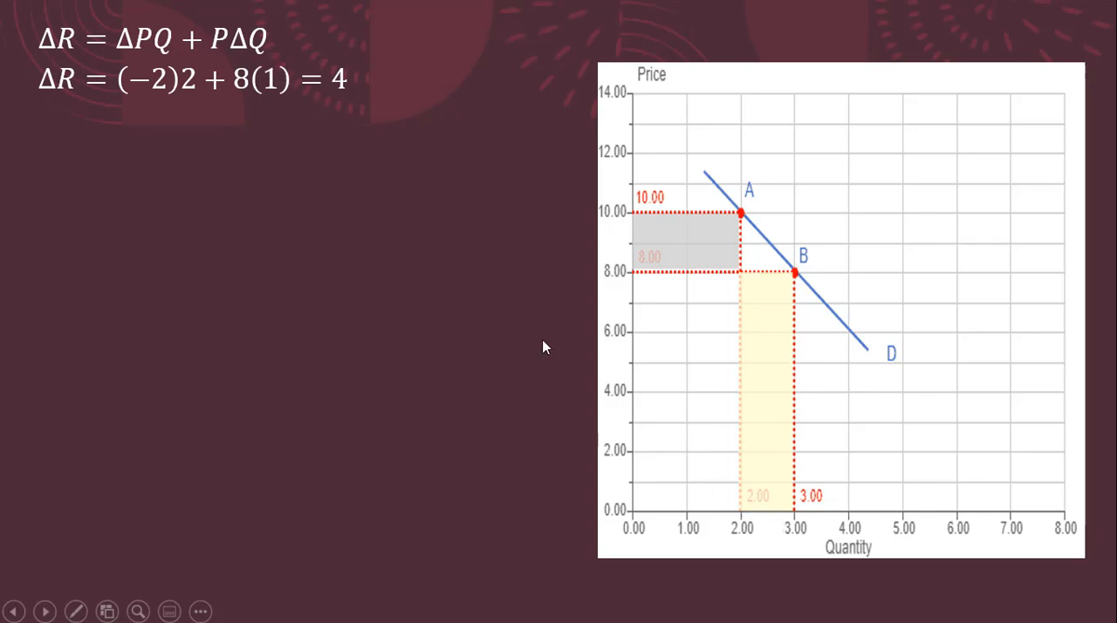
{"action": "mouse_move", "coordinate": [269, 114]}
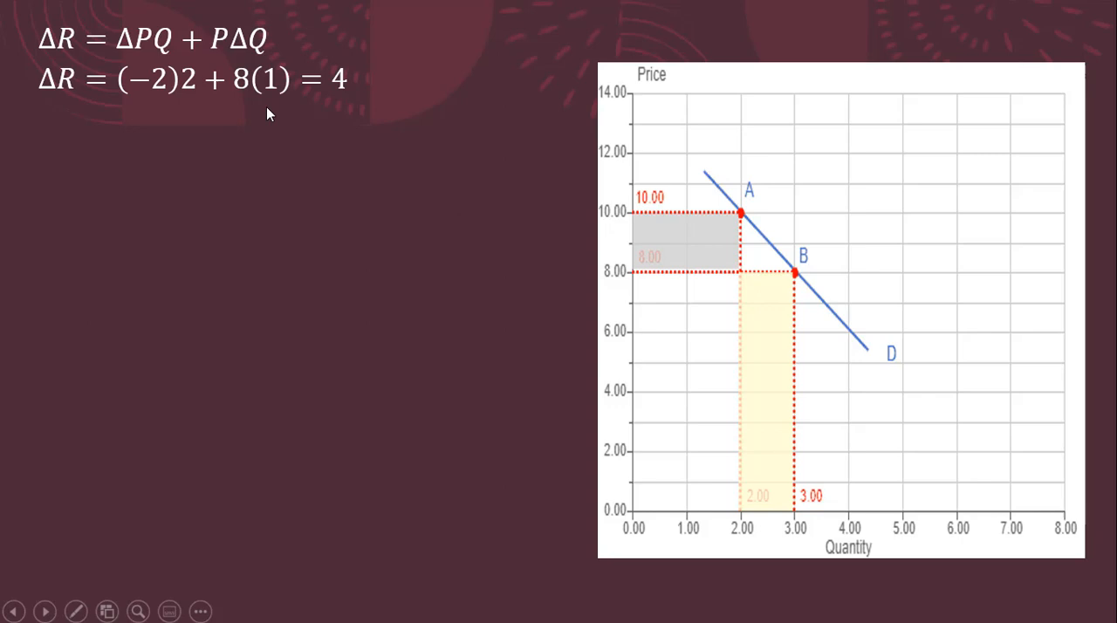
{"action": "mouse_move", "coordinate": [280, 94]}
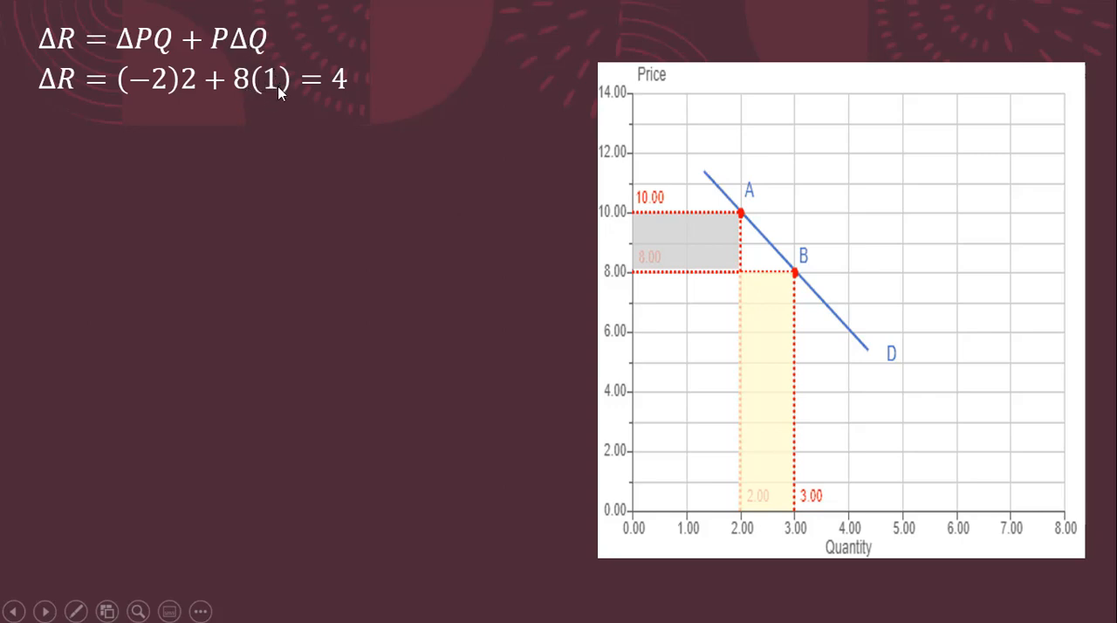
{"action": "mouse_move", "coordinate": [297, 132]}
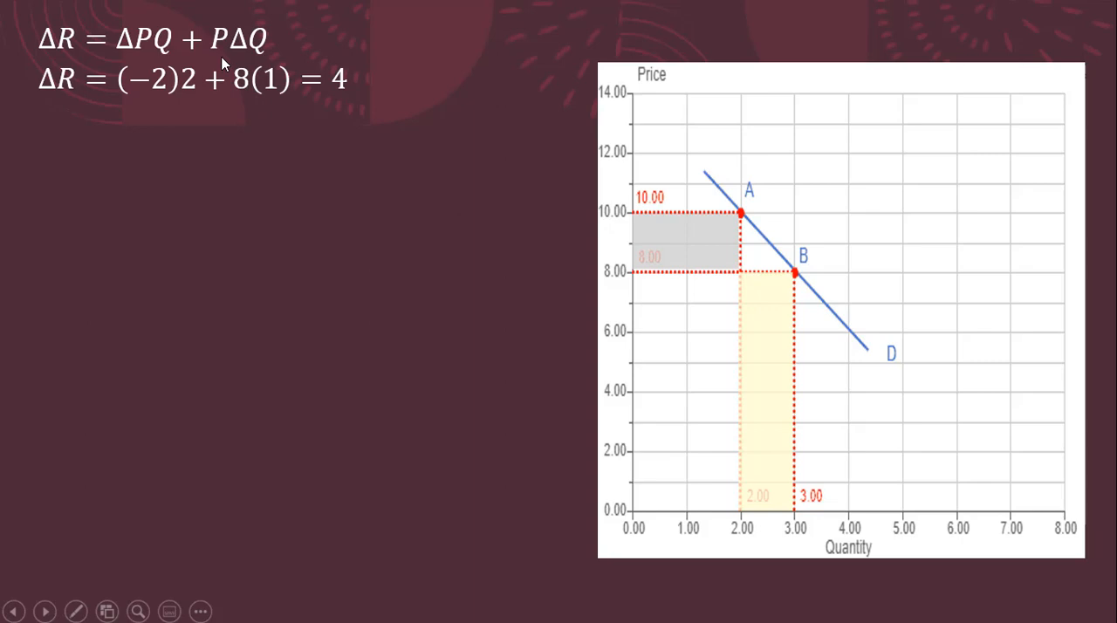
{"action": "mouse_move", "coordinate": [246, 84]}
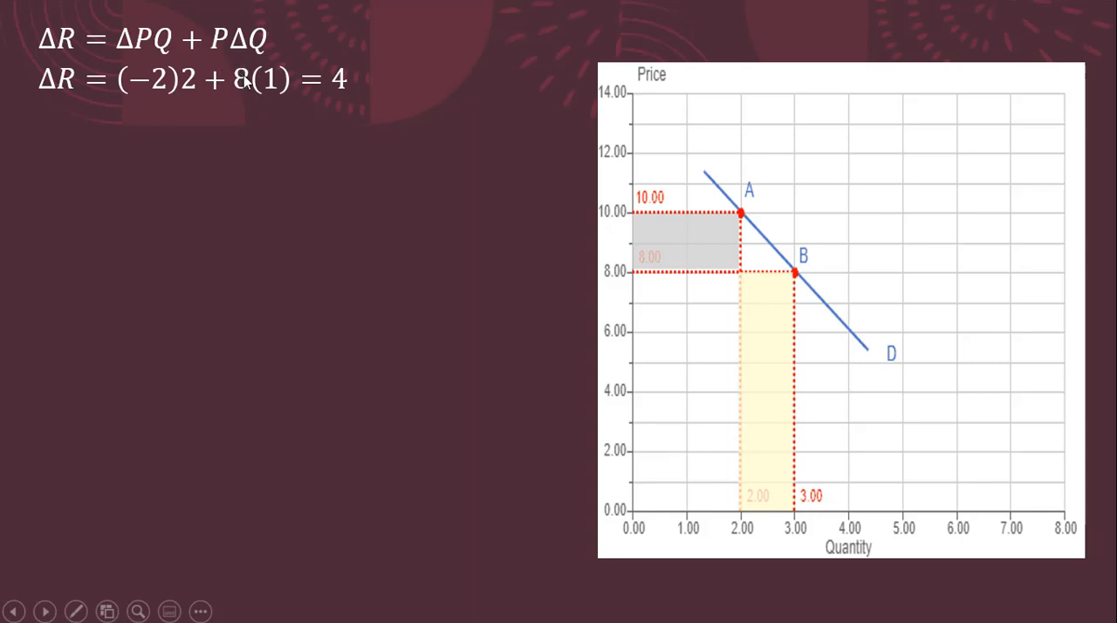
{"action": "mouse_move", "coordinate": [293, 129]}
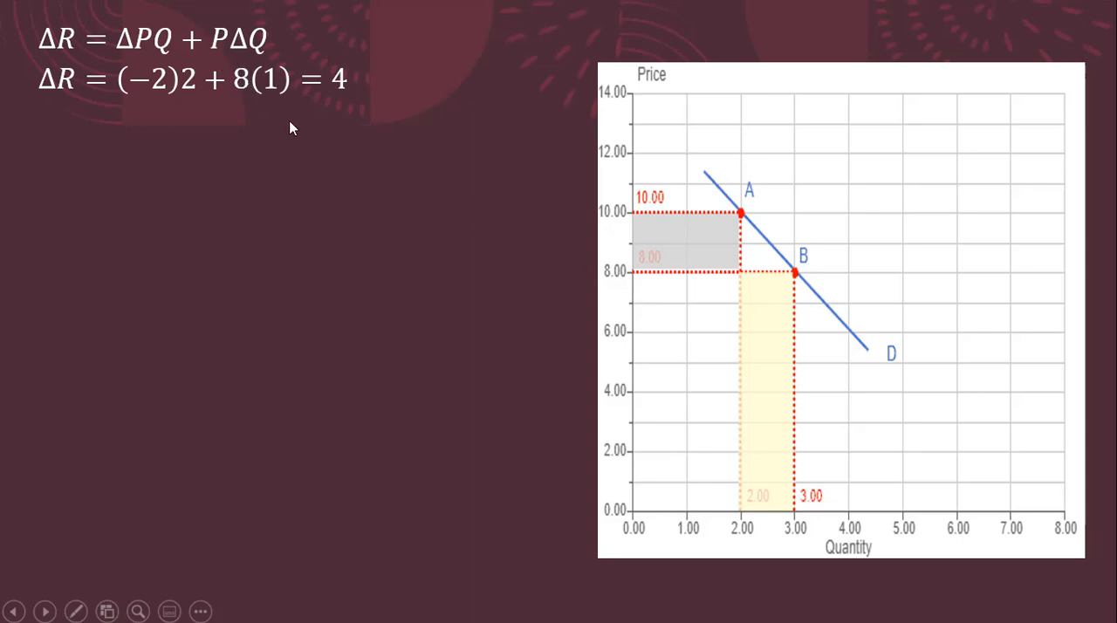
{"action": "mouse_move", "coordinate": [199, 129]}
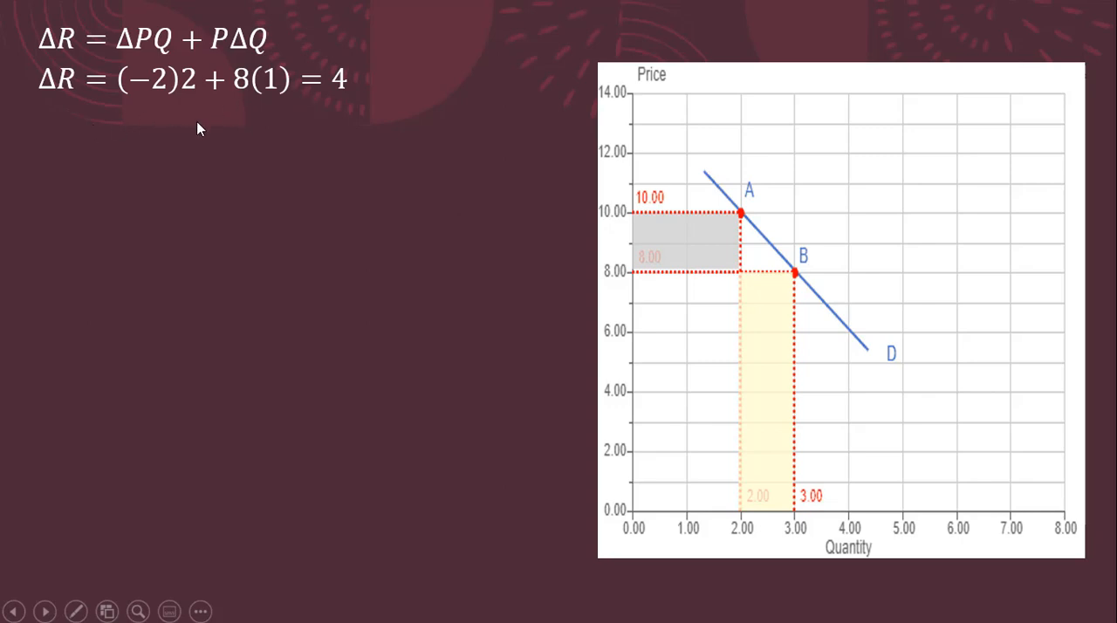
{"action": "mouse_move", "coordinate": [341, 97]}
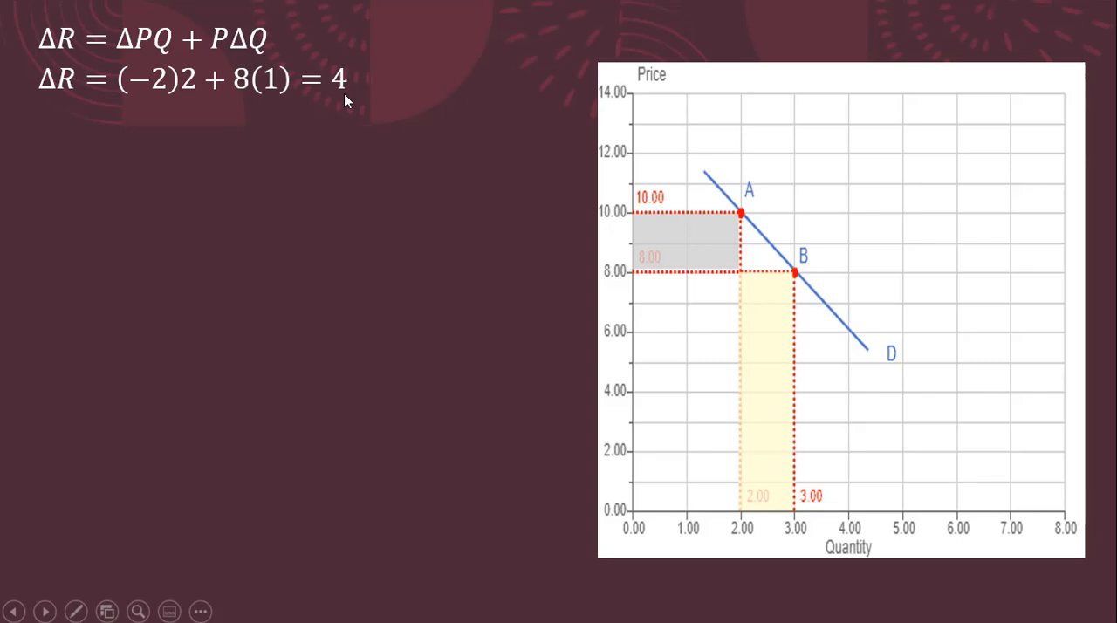
{"action": "mouse_move", "coordinate": [283, 168]}
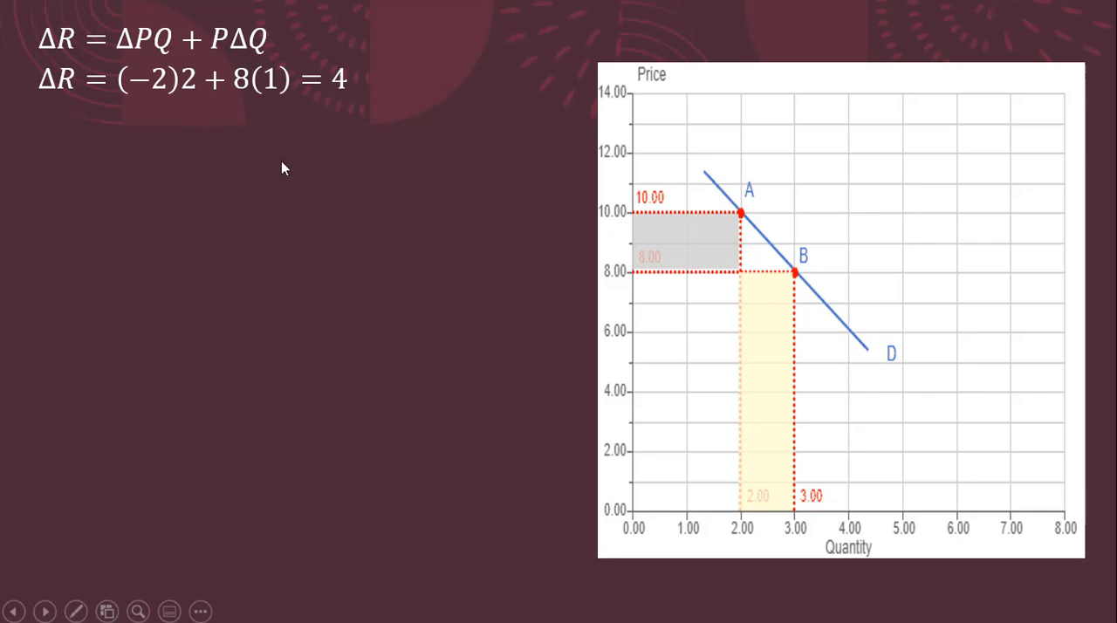
{"action": "mouse_move", "coordinate": [154, 192]}
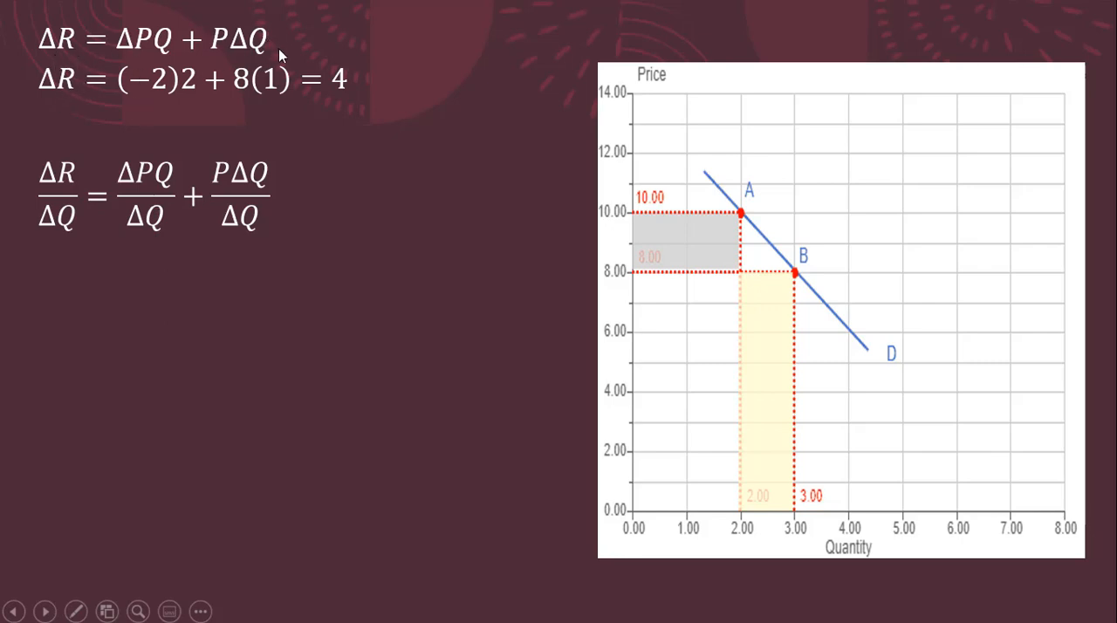
{"action": "mouse_move", "coordinate": [217, 150]}
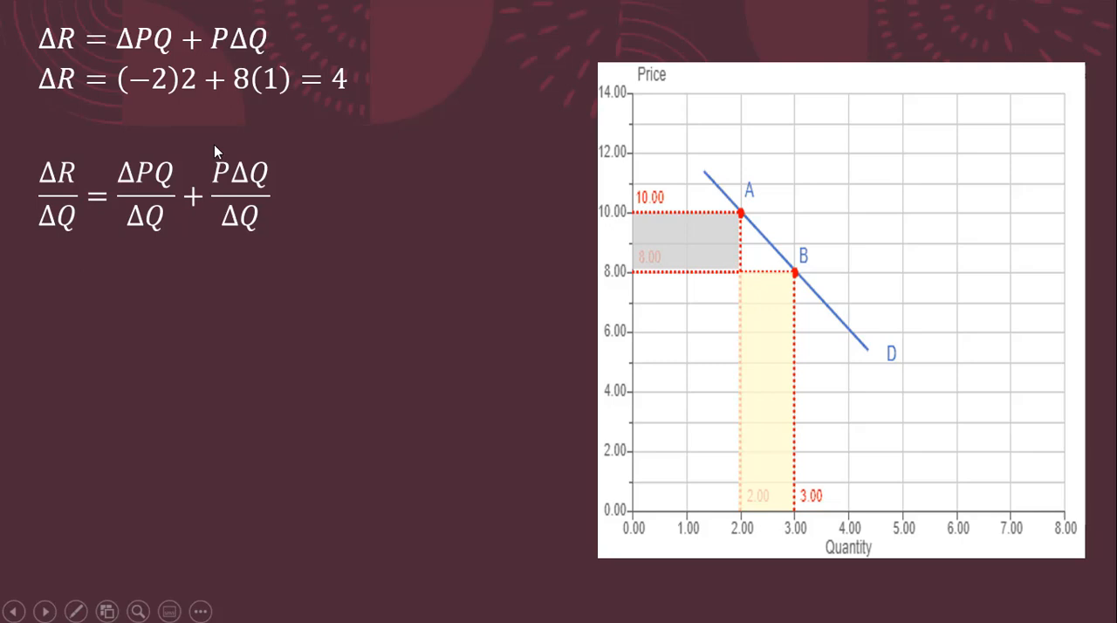
{"action": "mouse_move", "coordinate": [49, 83]}
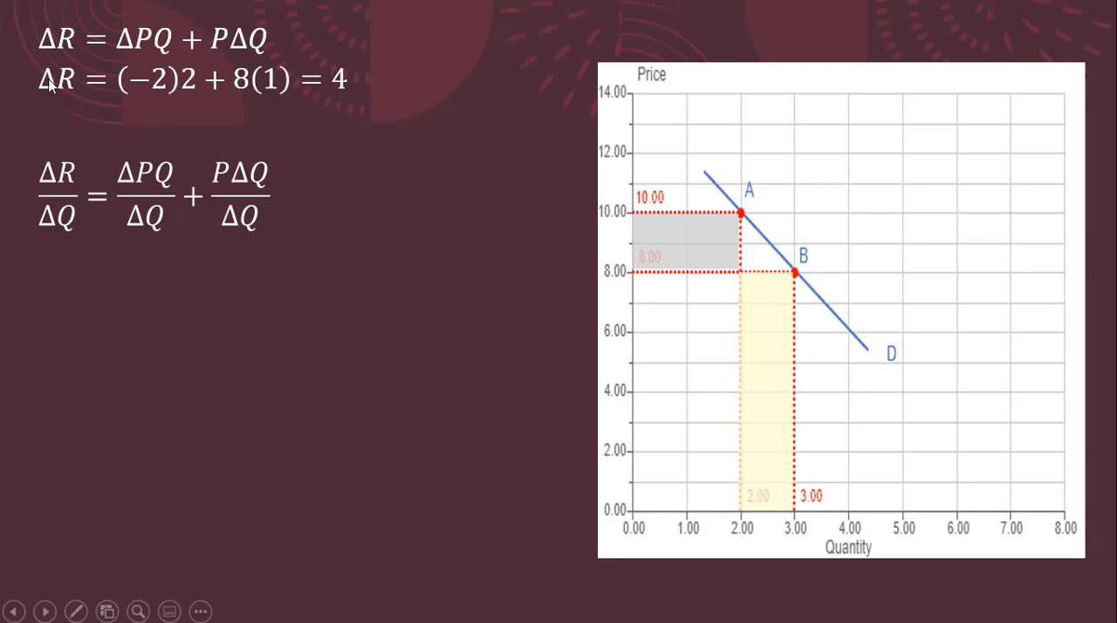
{"action": "mouse_move", "coordinate": [27, 77]}
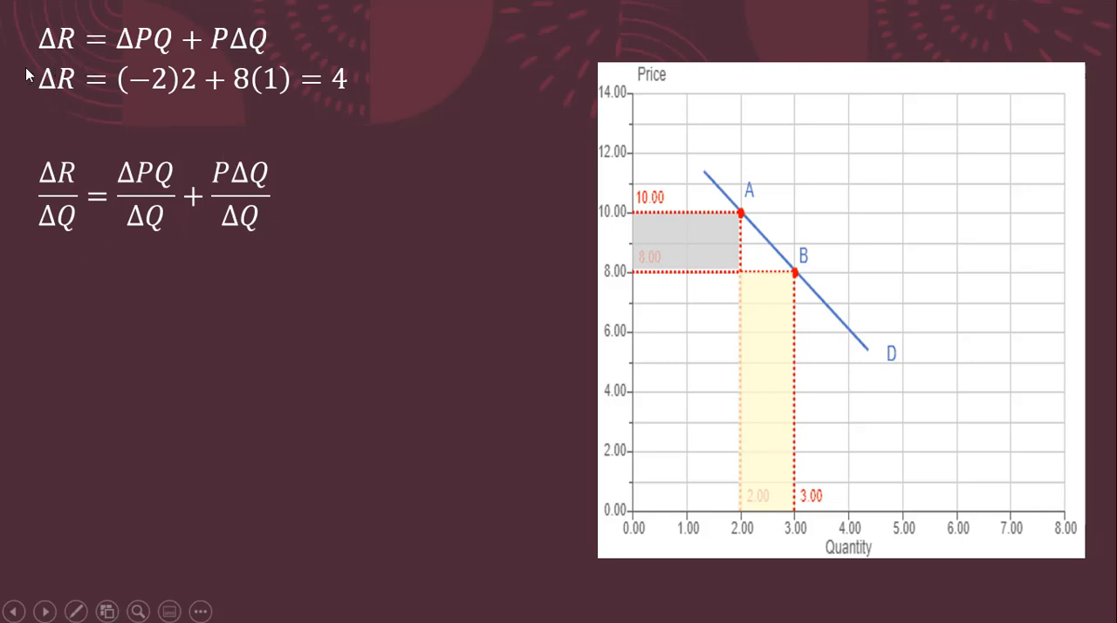
{"action": "mouse_move", "coordinate": [73, 272]}
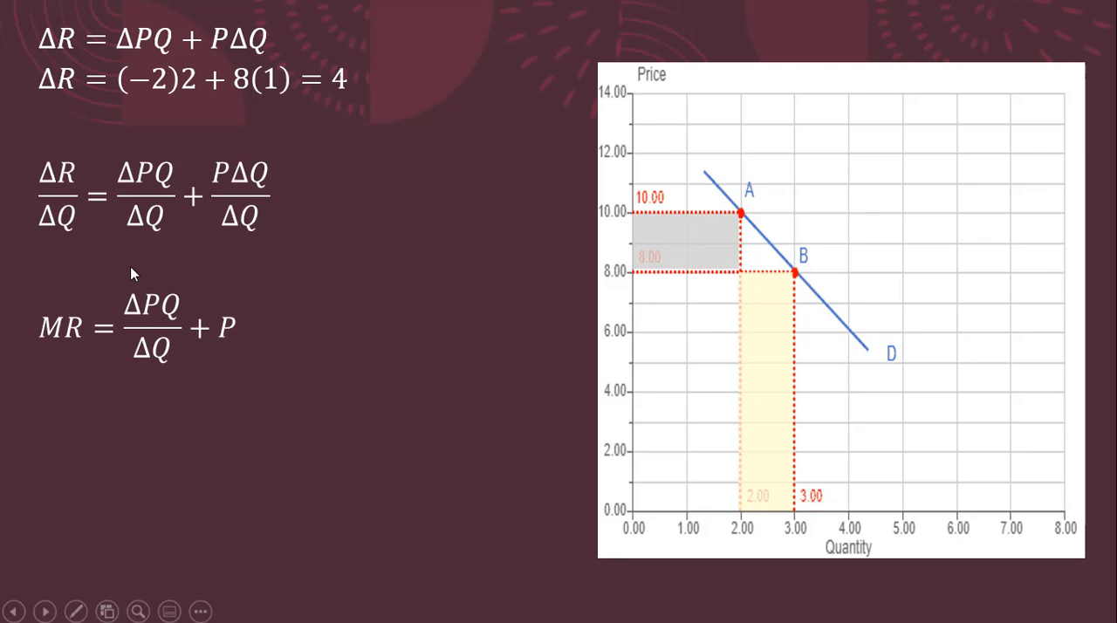
{"action": "mouse_move", "coordinate": [253, 189]}
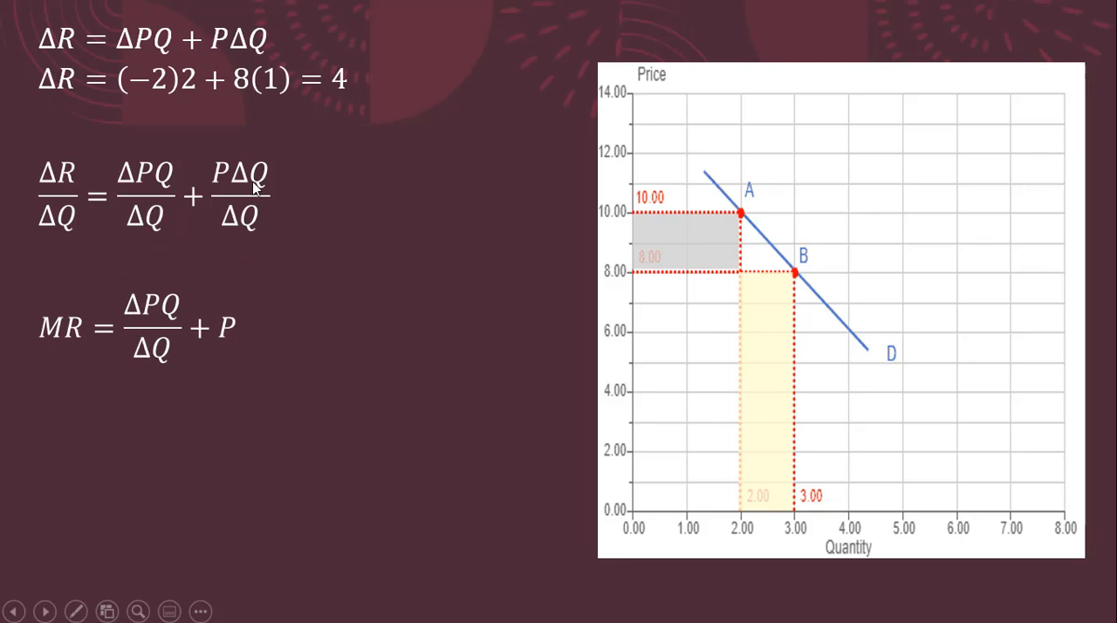
{"action": "mouse_move", "coordinate": [273, 169]}
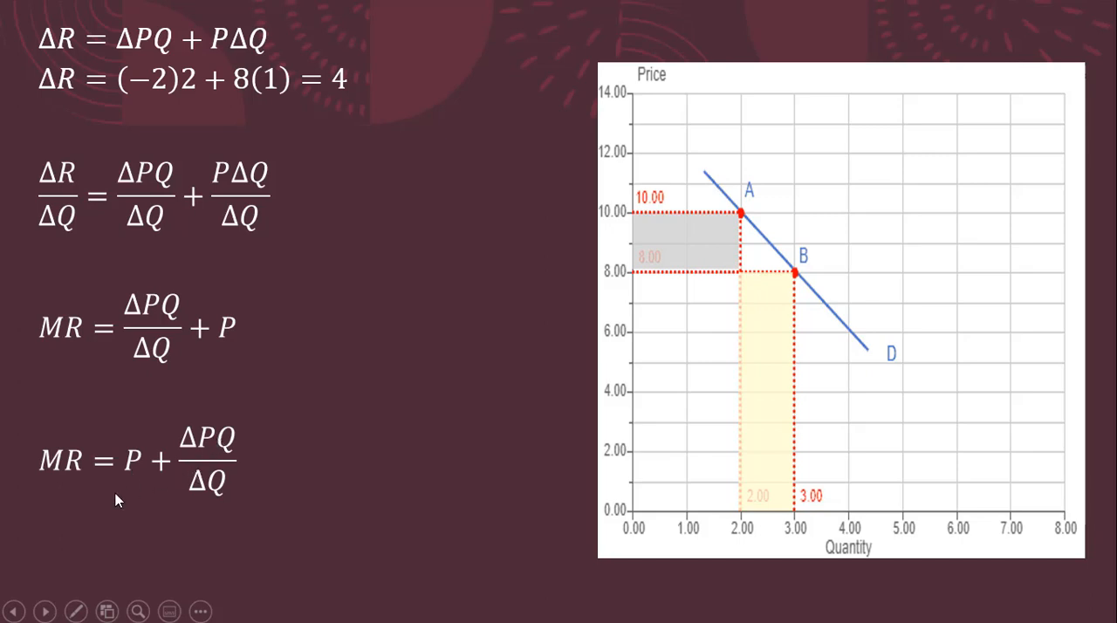
{"action": "mouse_move", "coordinate": [107, 475]}
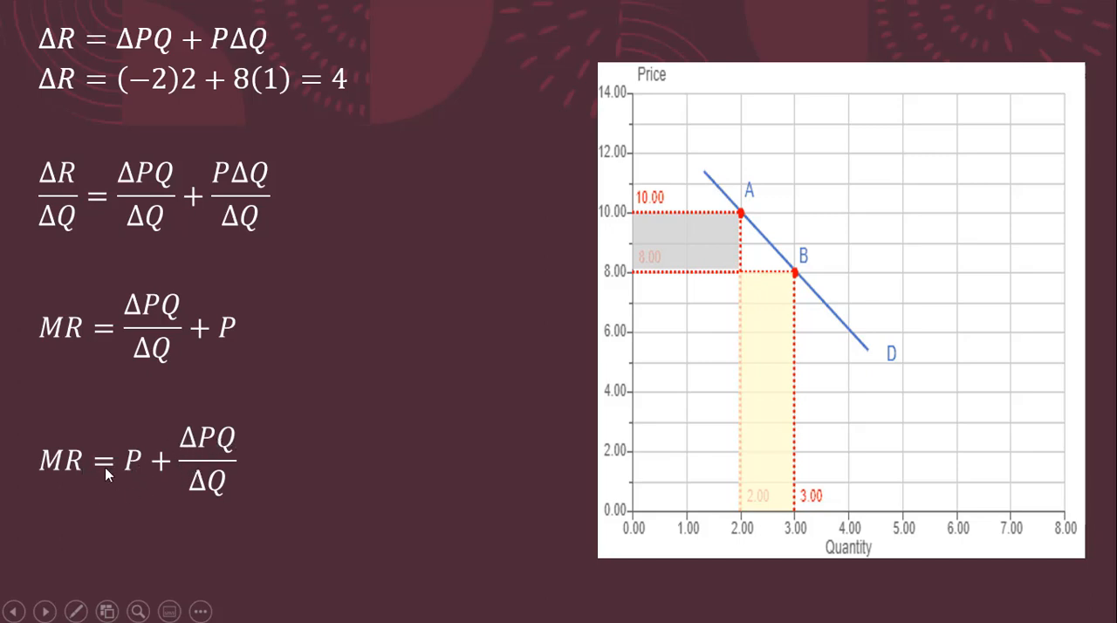
{"action": "mouse_move", "coordinate": [717, 268]}
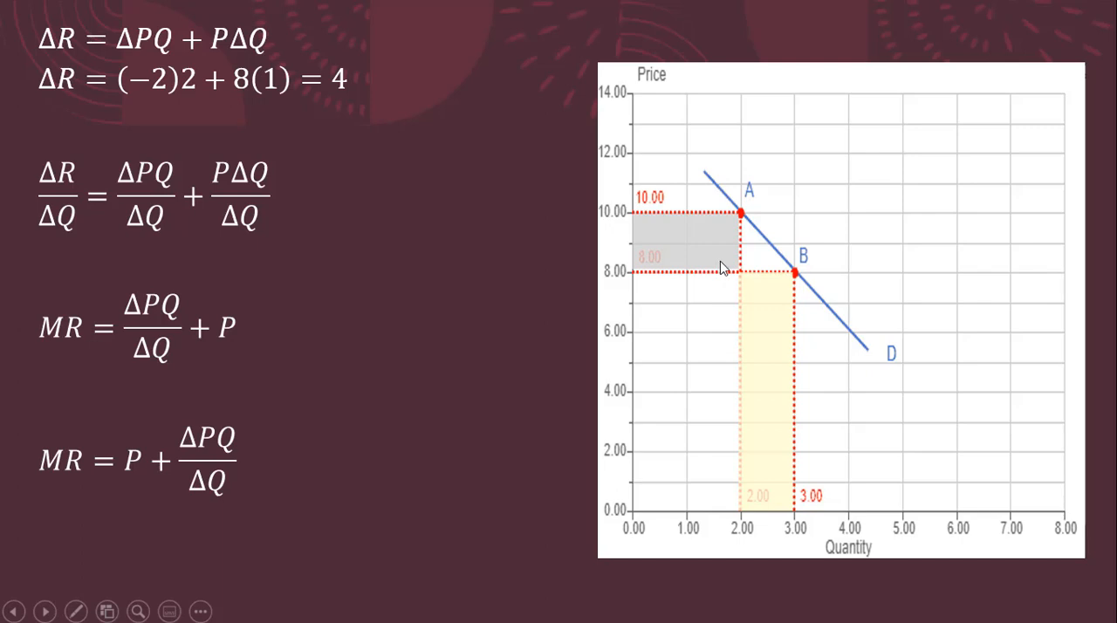
{"action": "mouse_move", "coordinate": [213, 481]}
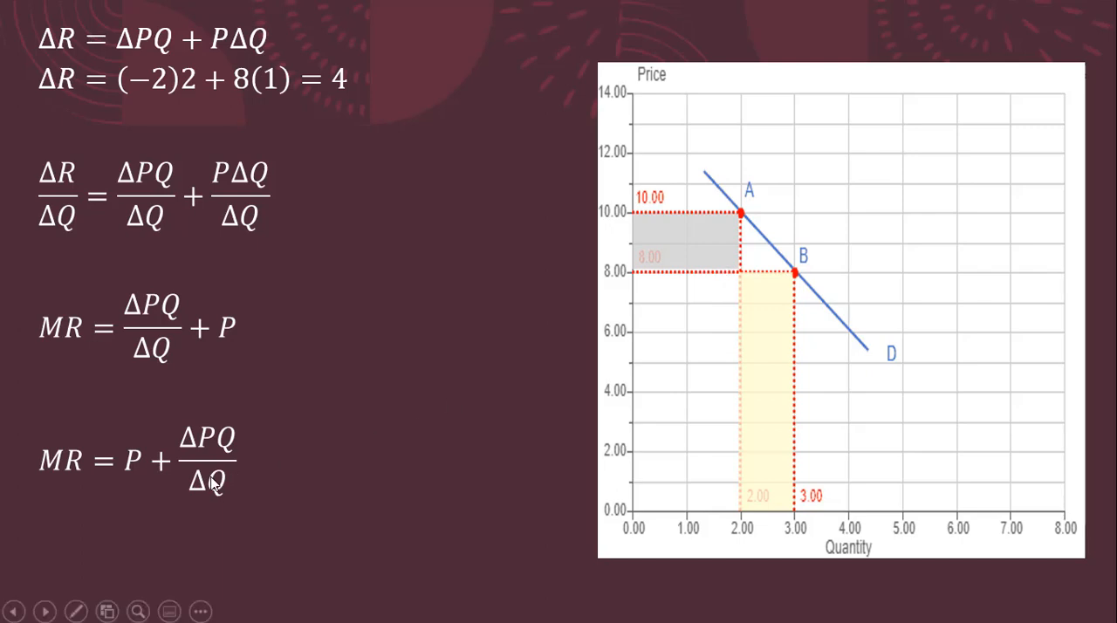
{"action": "mouse_move", "coordinate": [262, 113]}
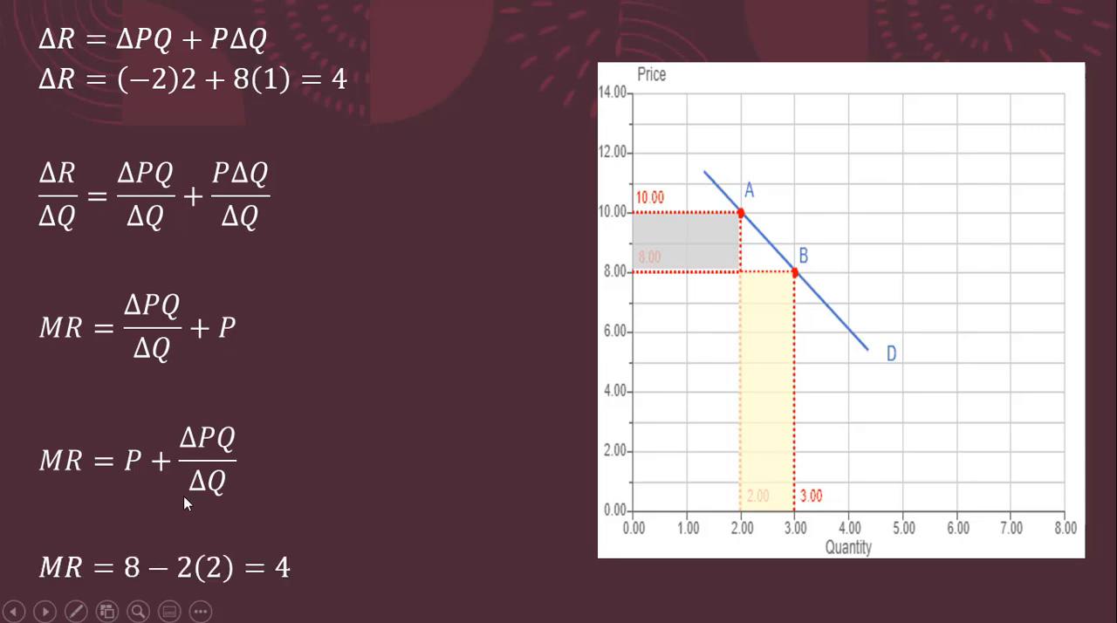
{"action": "mouse_move", "coordinate": [199, 464]}
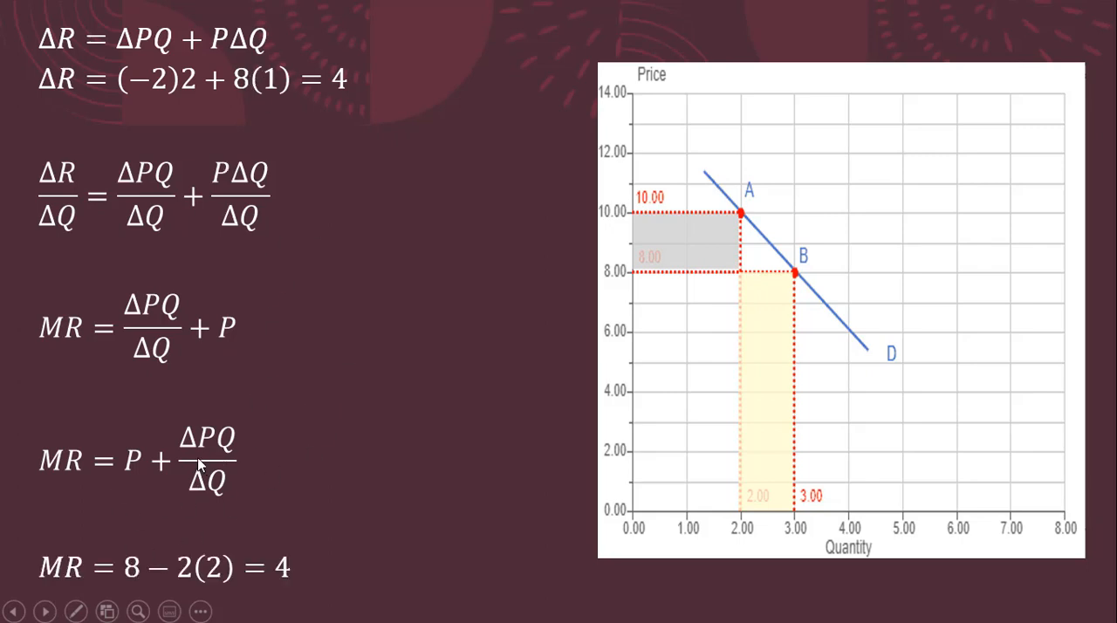
{"action": "mouse_move", "coordinate": [199, 447]}
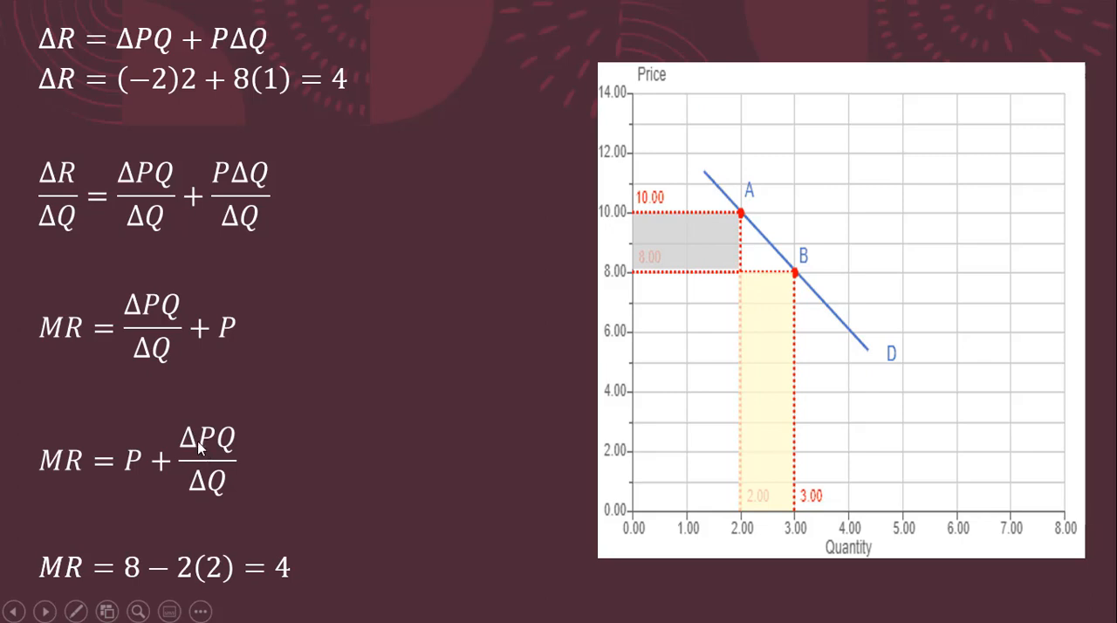
{"action": "mouse_move", "coordinate": [189, 408]}
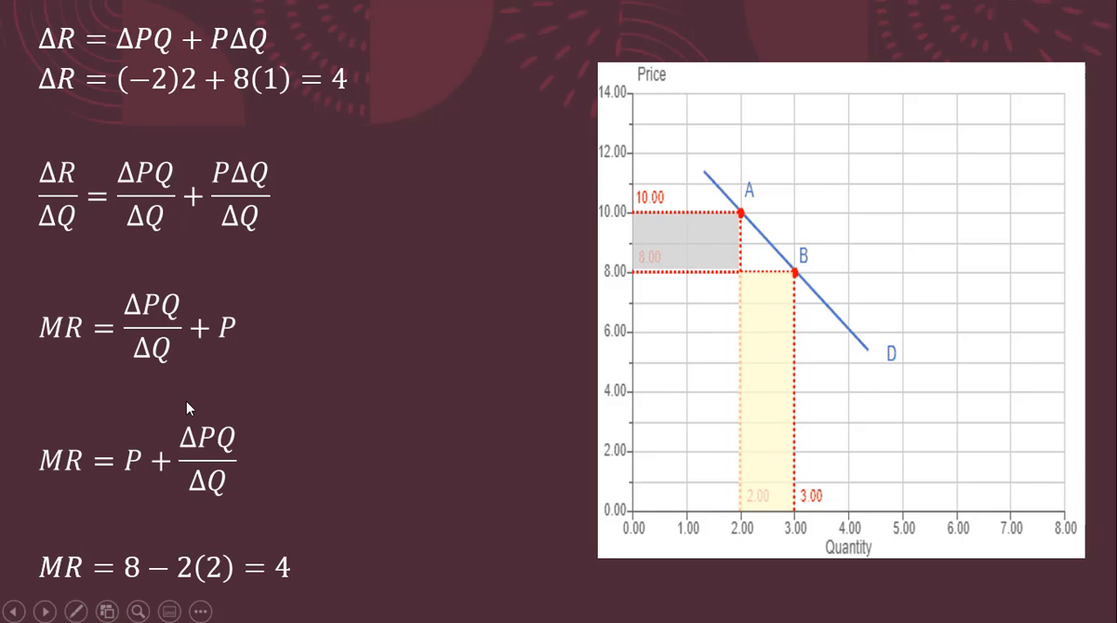
{"action": "mouse_move", "coordinate": [203, 491]}
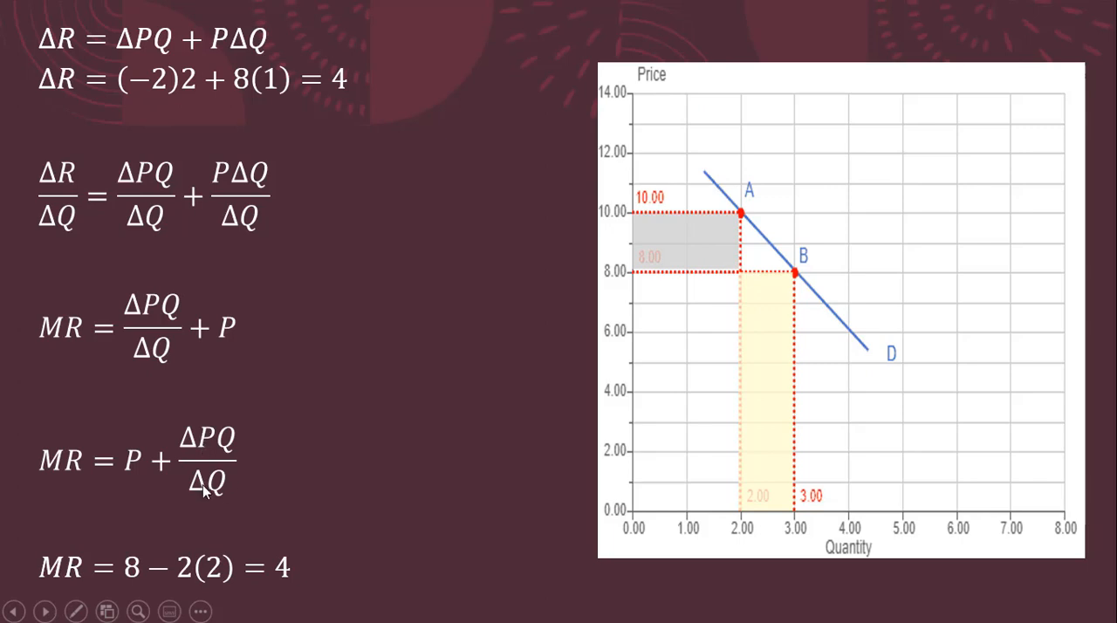
{"action": "mouse_move", "coordinate": [269, 515]}
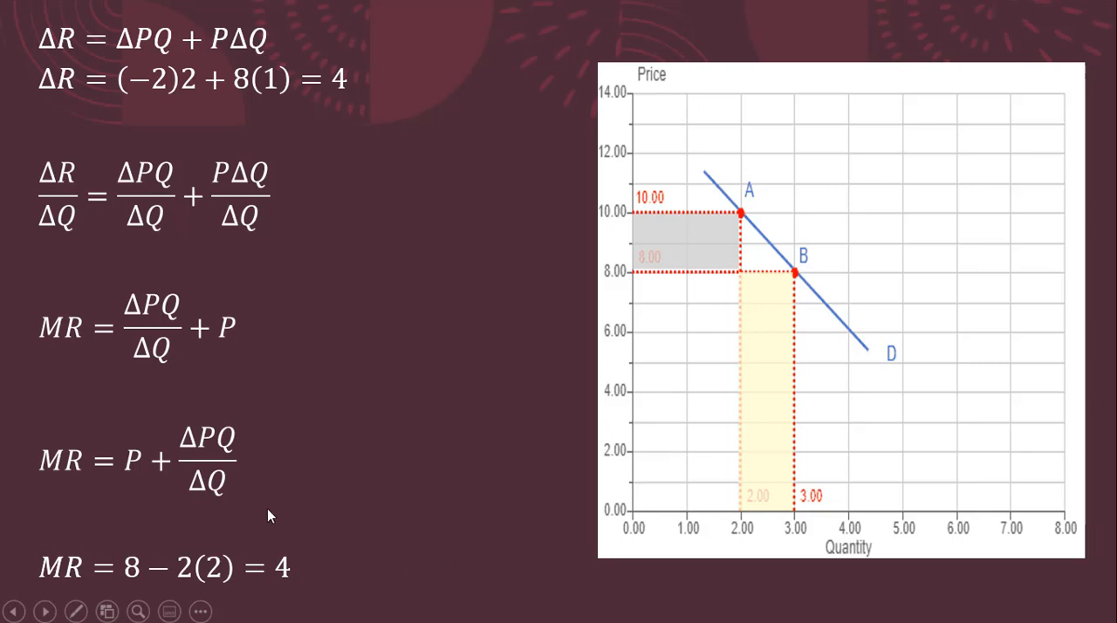
{"action": "mouse_move", "coordinate": [307, 172]}
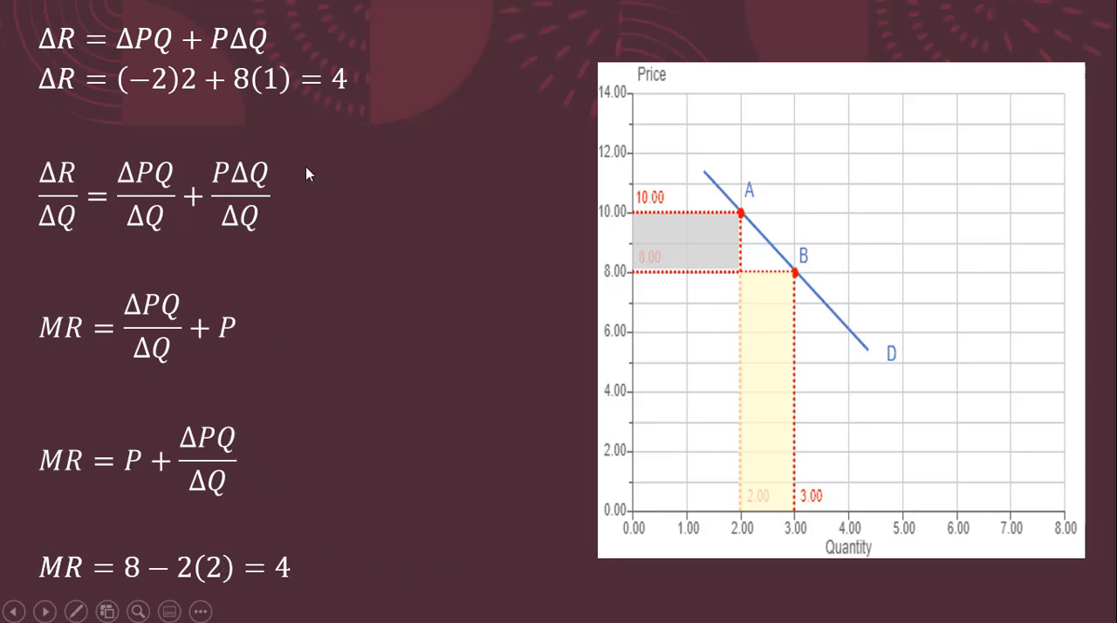
{"action": "mouse_move", "coordinate": [168, 56]}
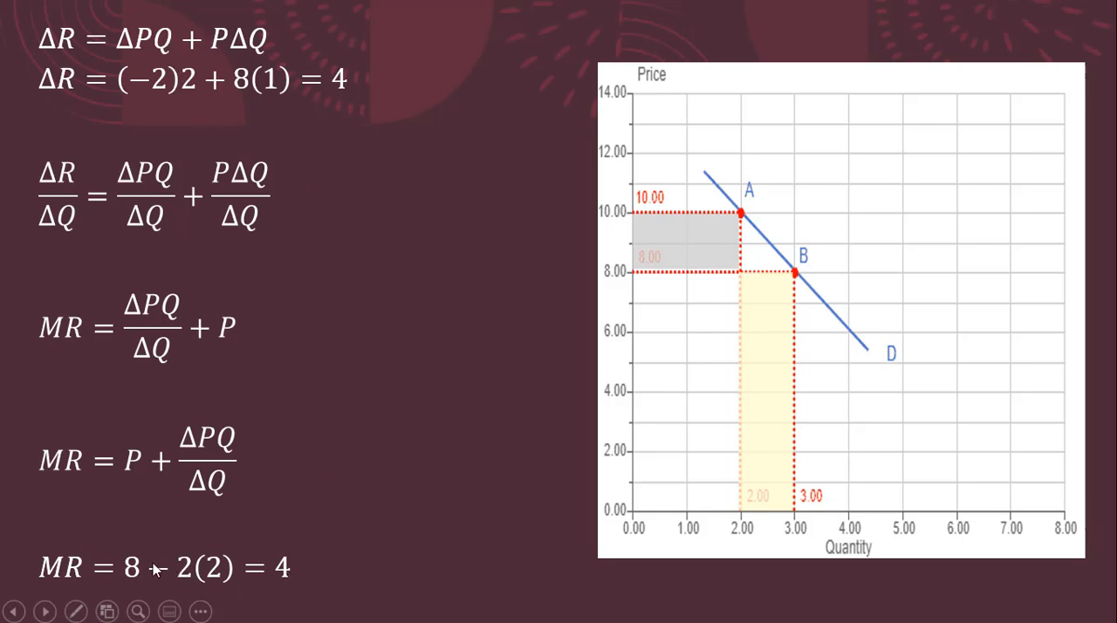
{"action": "mouse_move", "coordinate": [312, 583]}
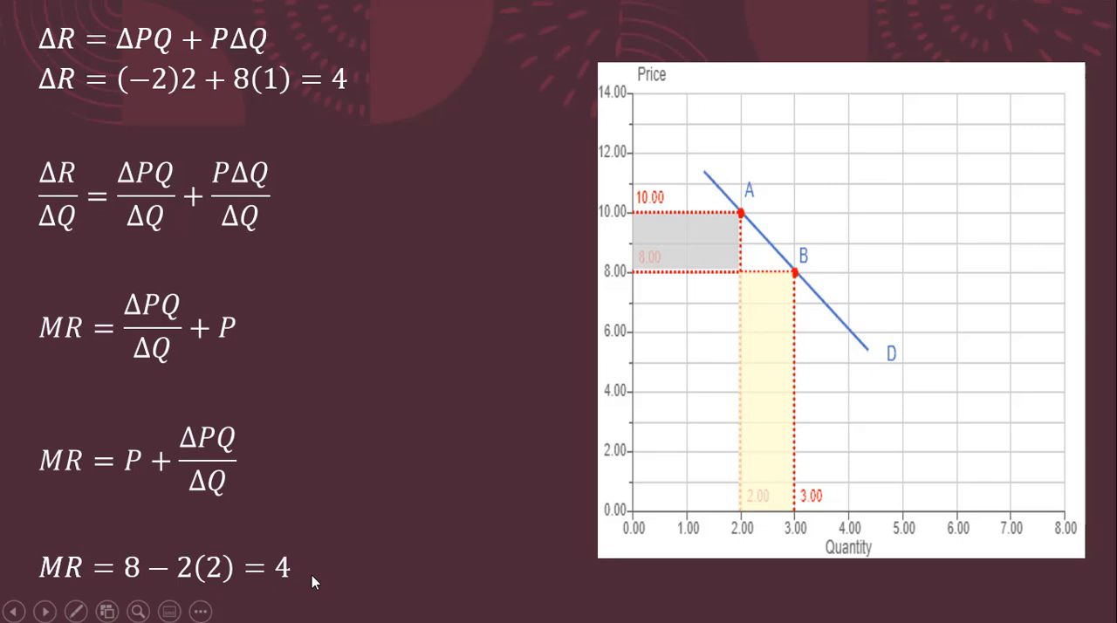